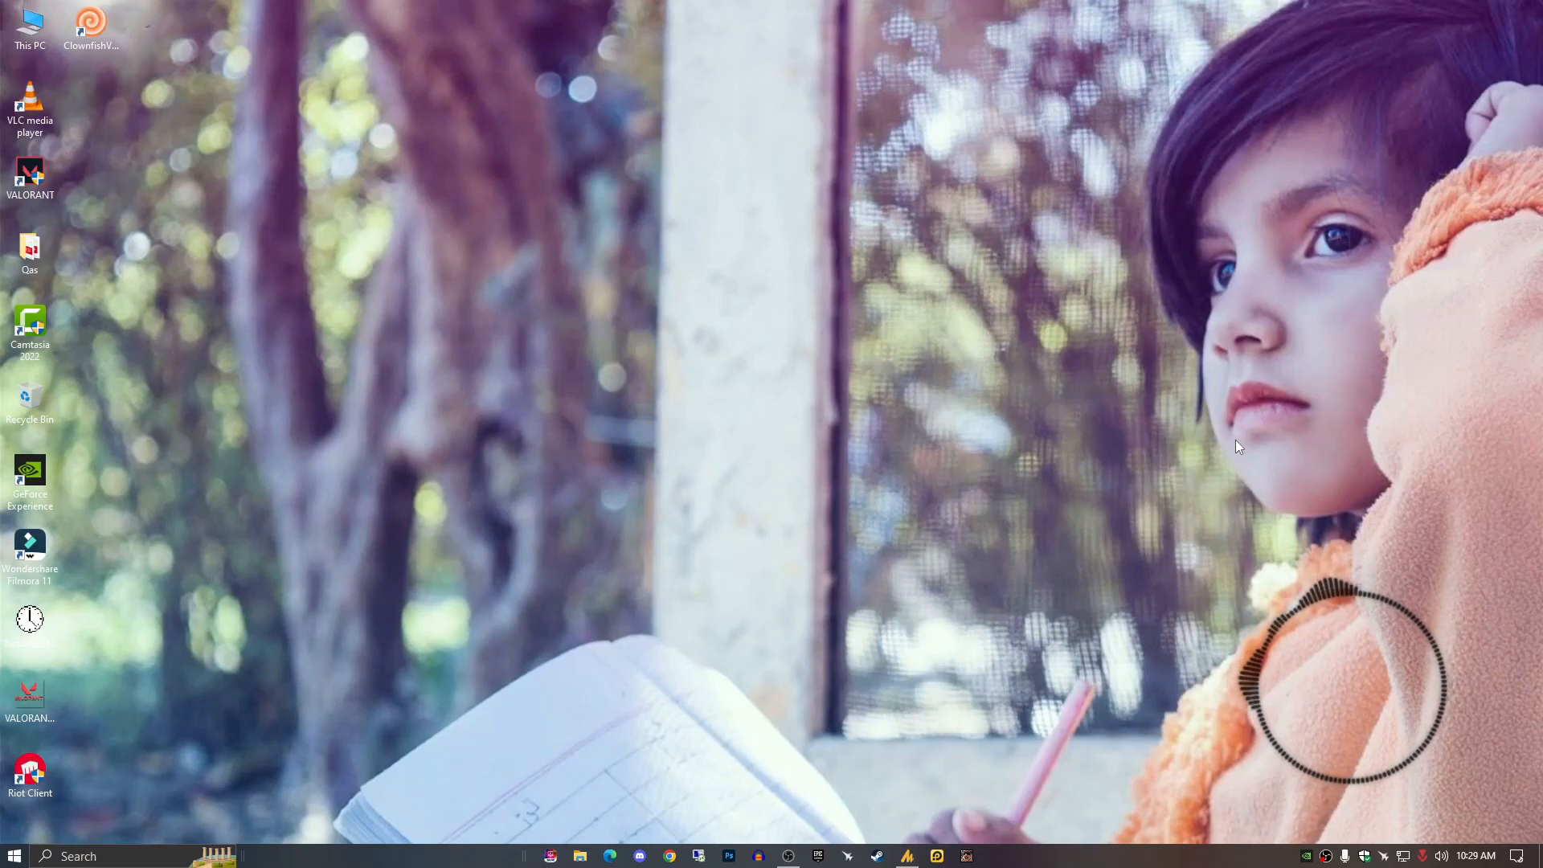
# - Launch the Maono app to show the DM30's Advanced settings
pyautogui.click(907, 855)
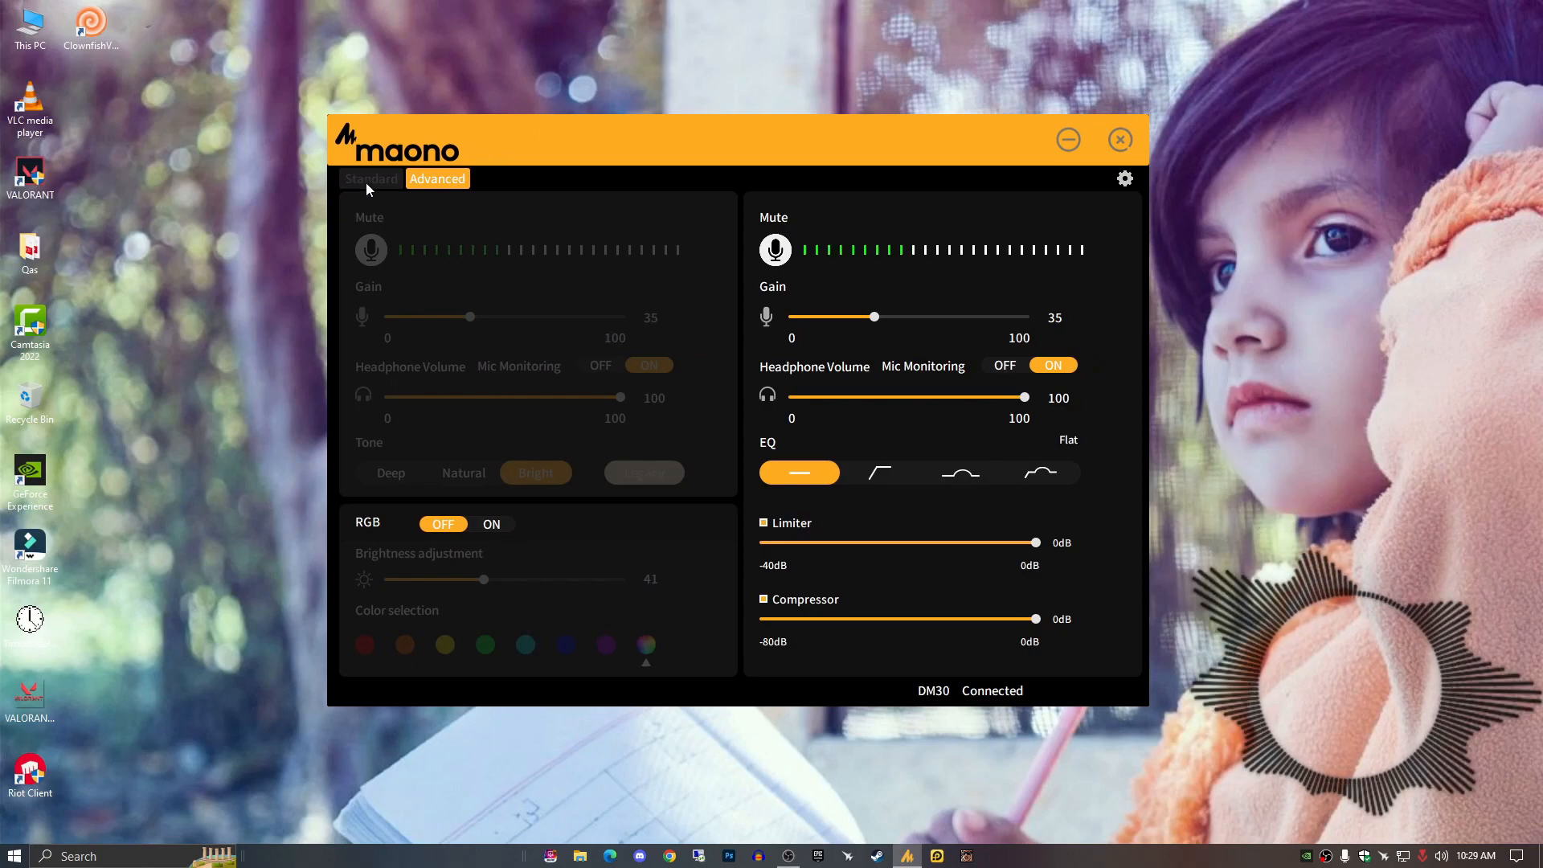
# - Keep the DM30 at gain 35, monitoring on, flat EQ, and dismiss the Maono window
pyautogui.click(372, 180)
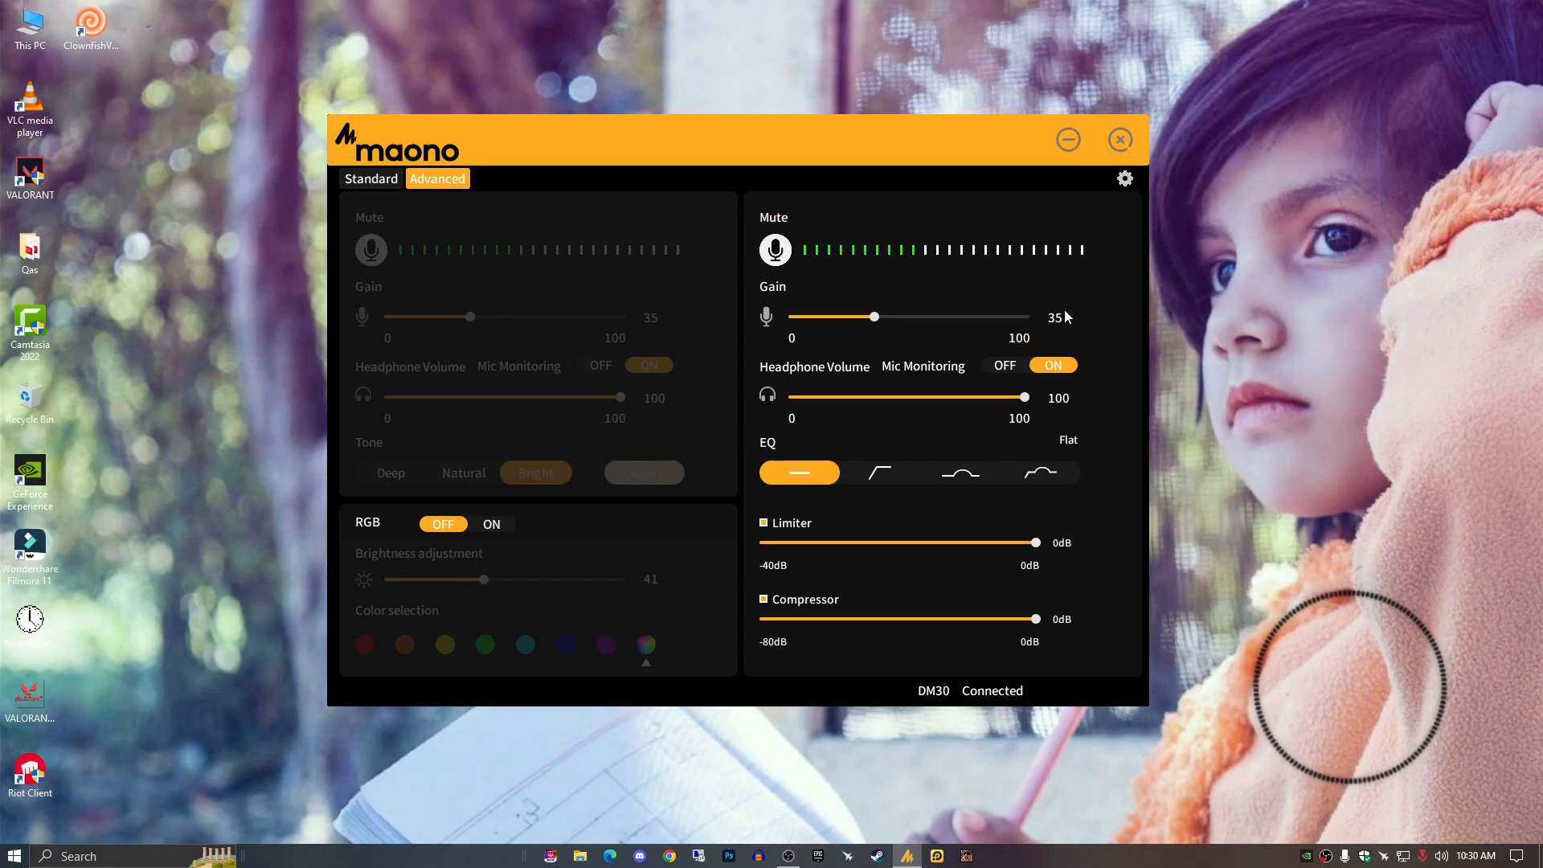
pyautogui.moveTo(1062, 333)
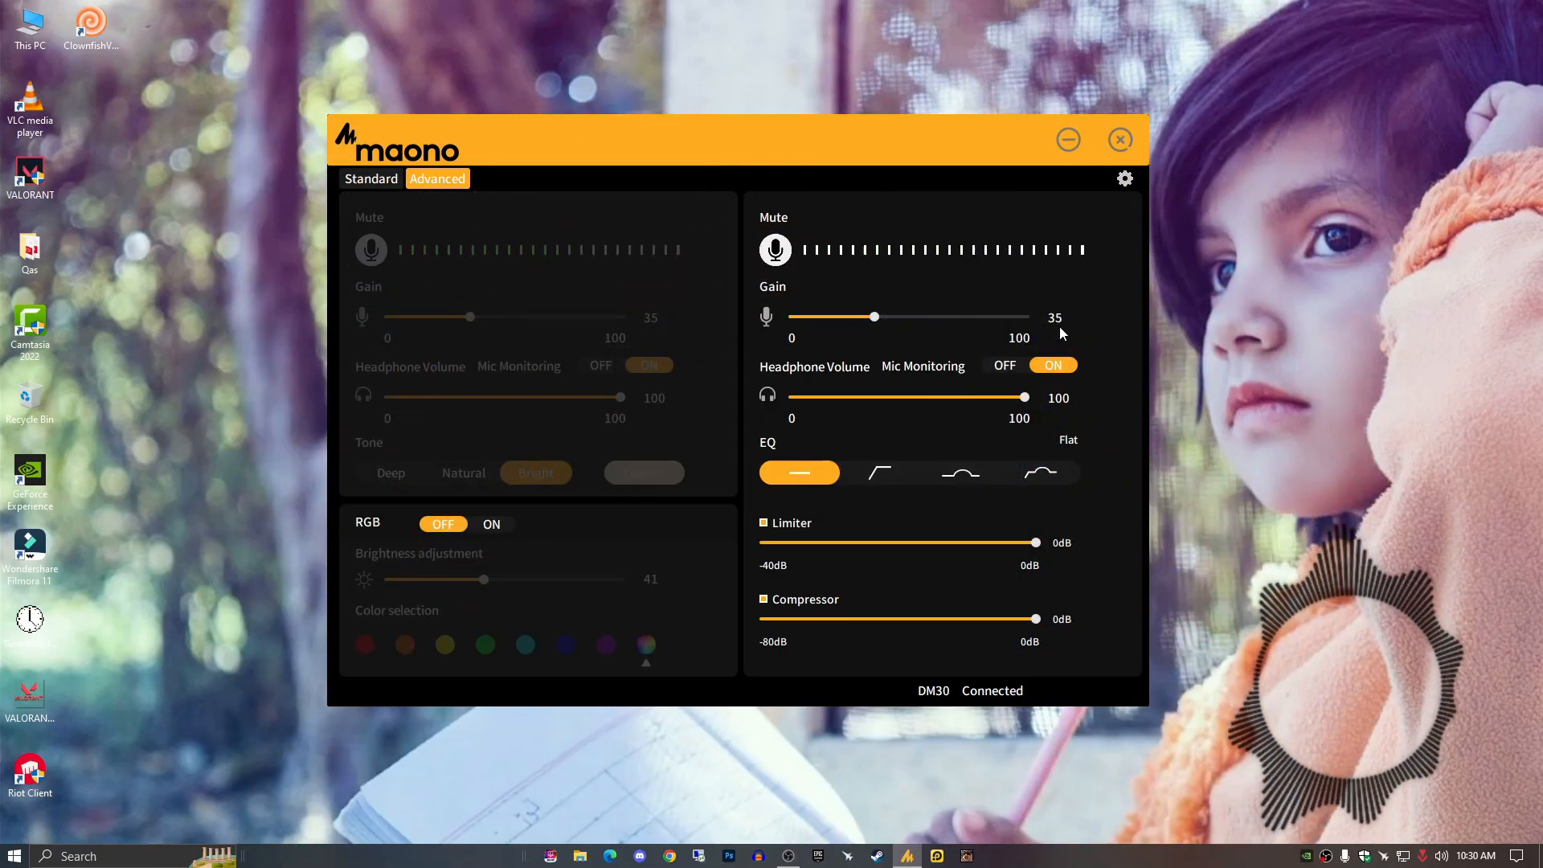
pyautogui.moveTo(1092, 131)
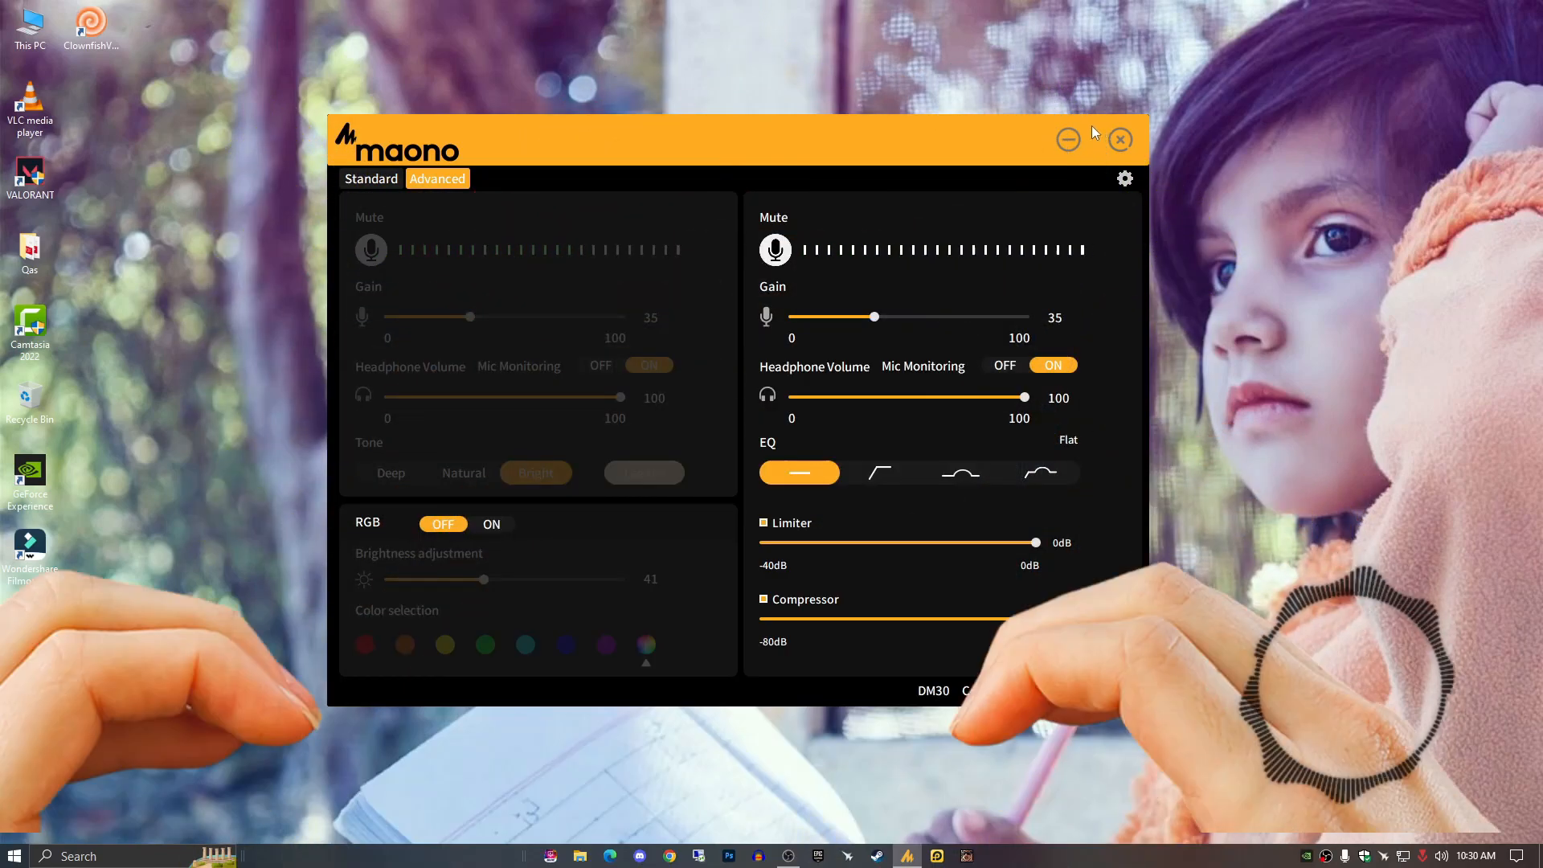
pyautogui.click(1119, 139)
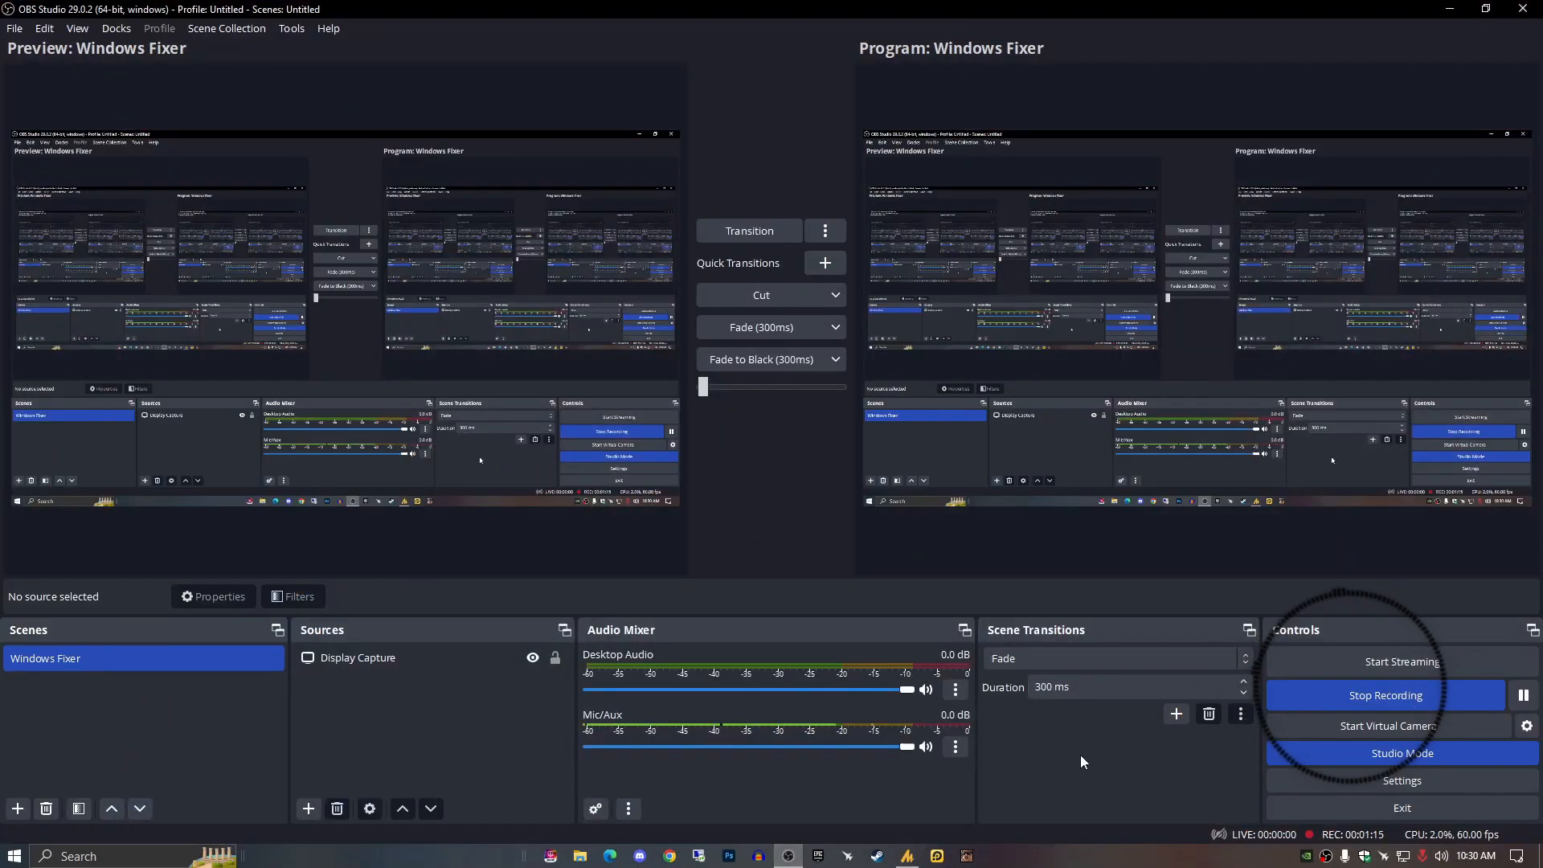
# - Open the Filters window for the Mic/Aux source from its context menu
pyautogui.rightClick(952, 689)
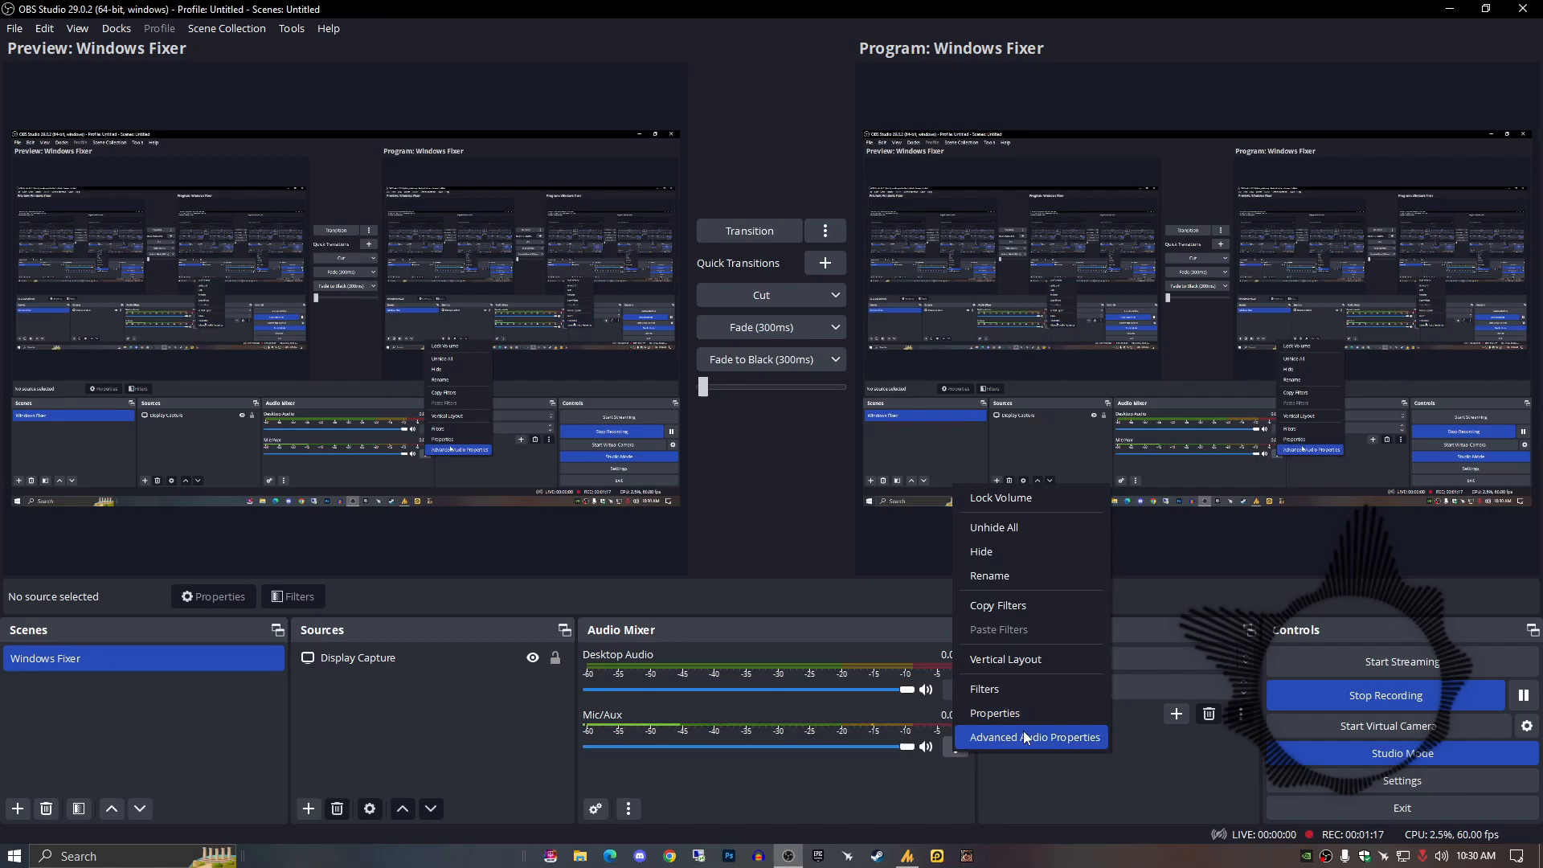
pyautogui.moveTo(994, 712)
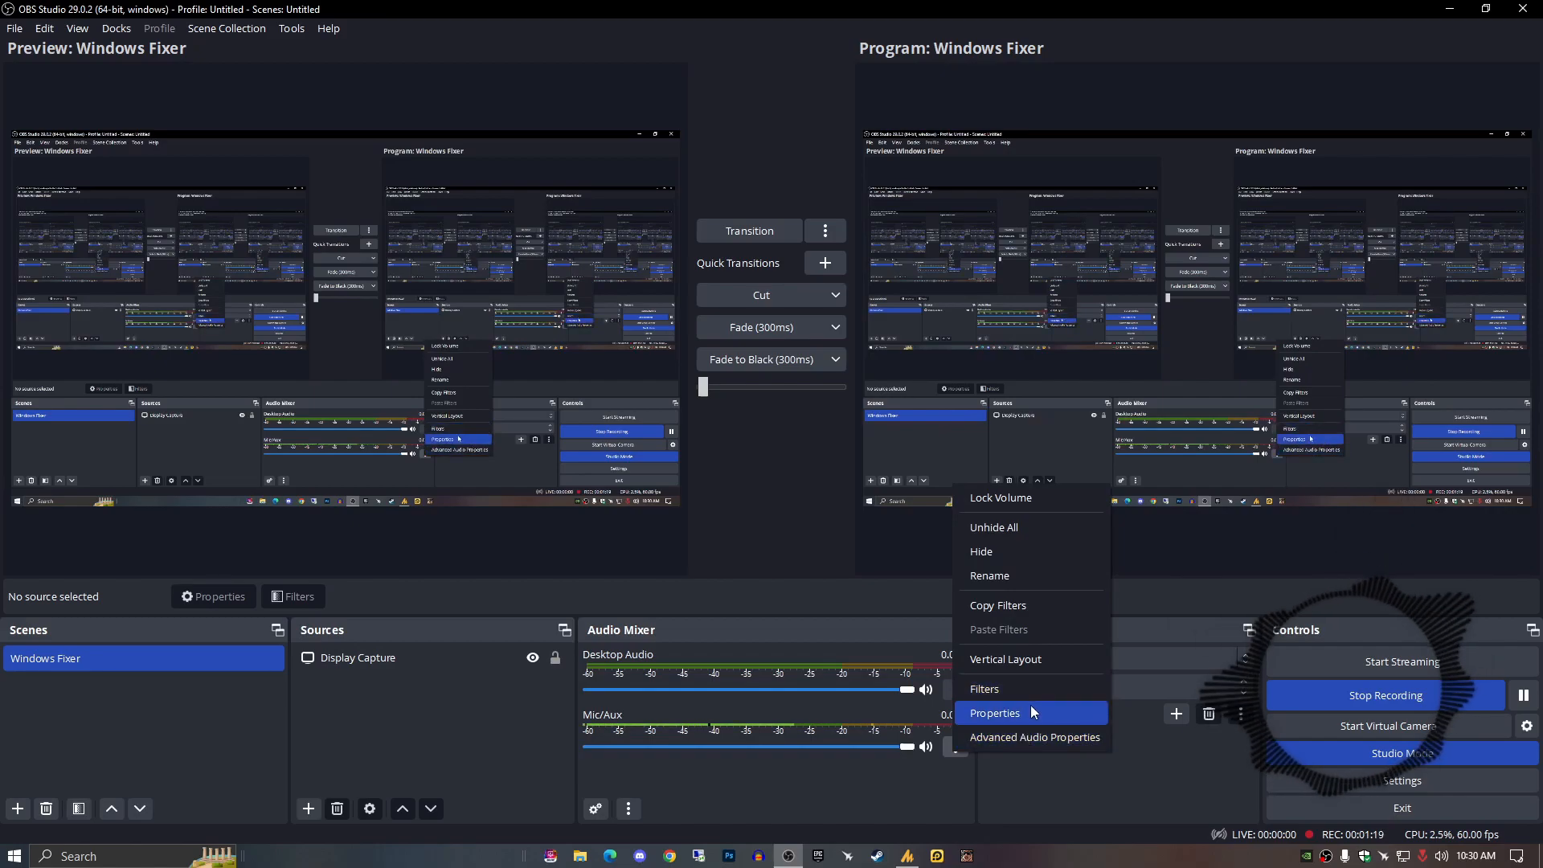
pyautogui.moveTo(1033, 688)
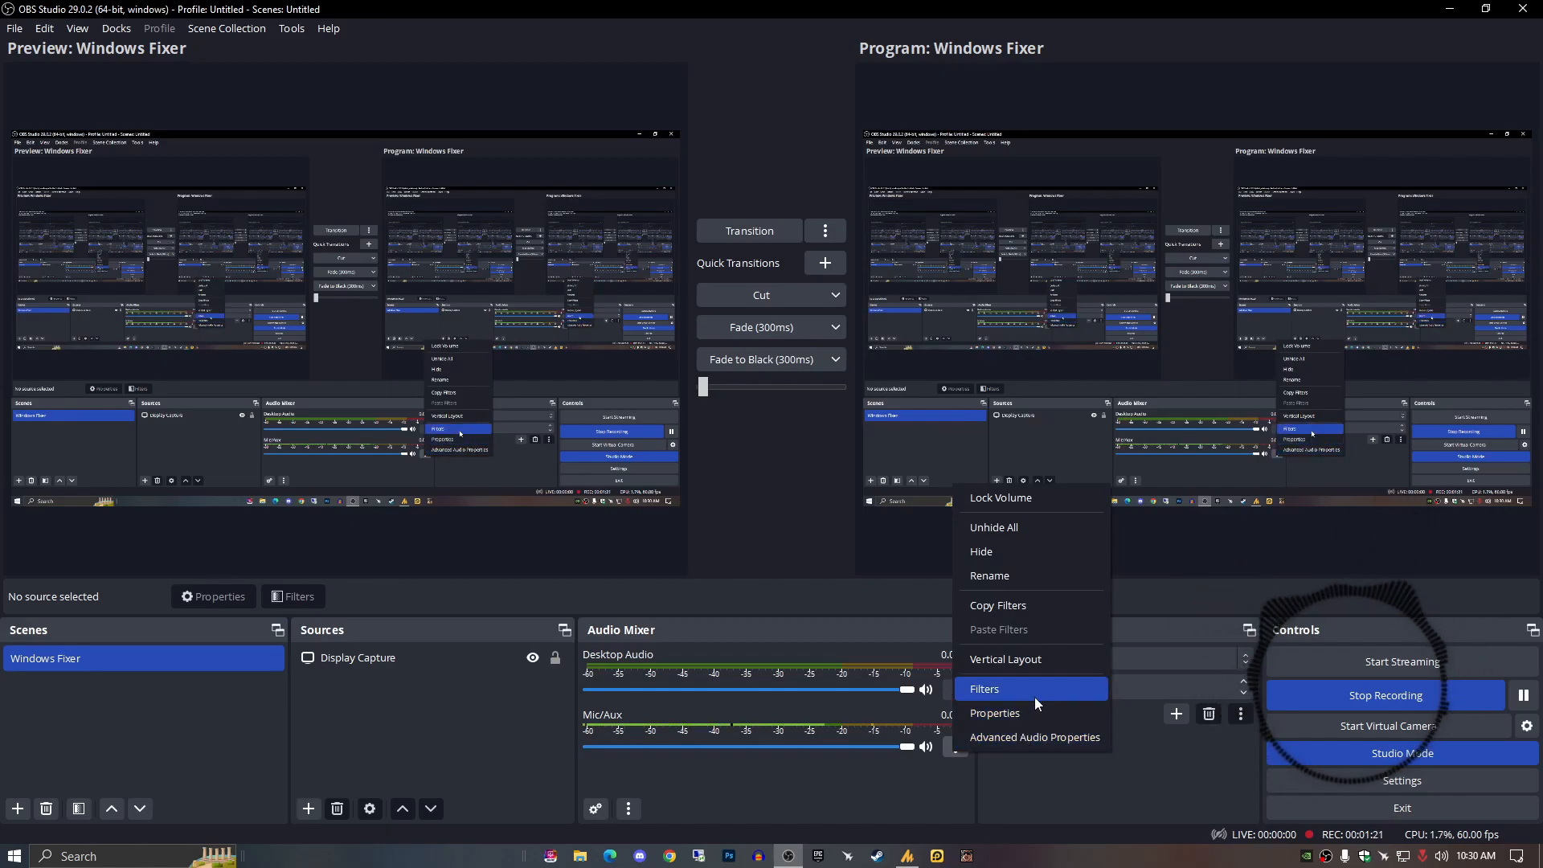
pyautogui.click(983, 688)
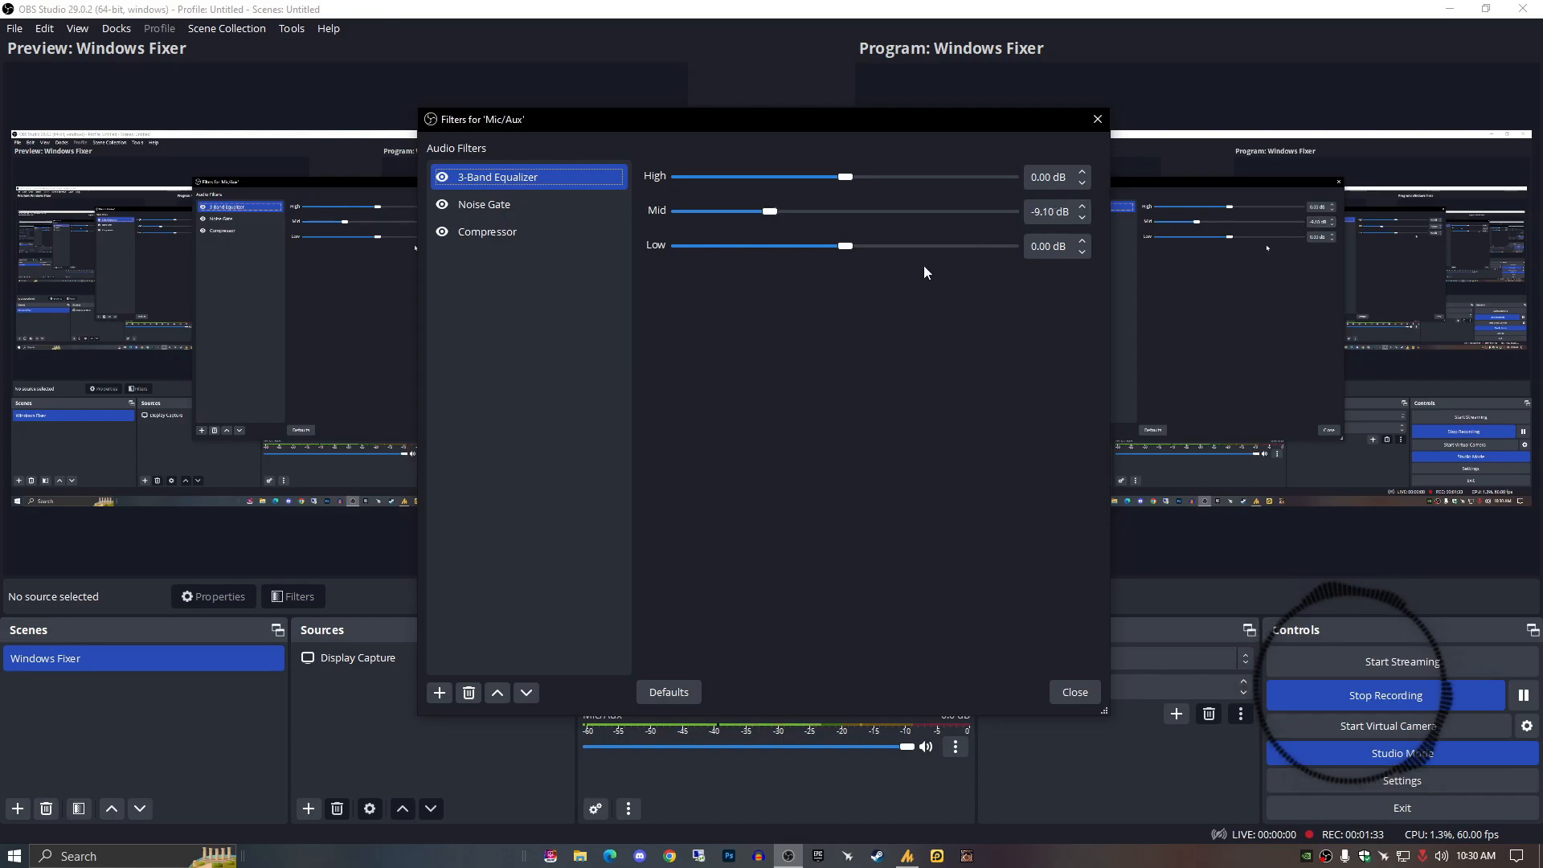
pyautogui.moveTo(1073, 207)
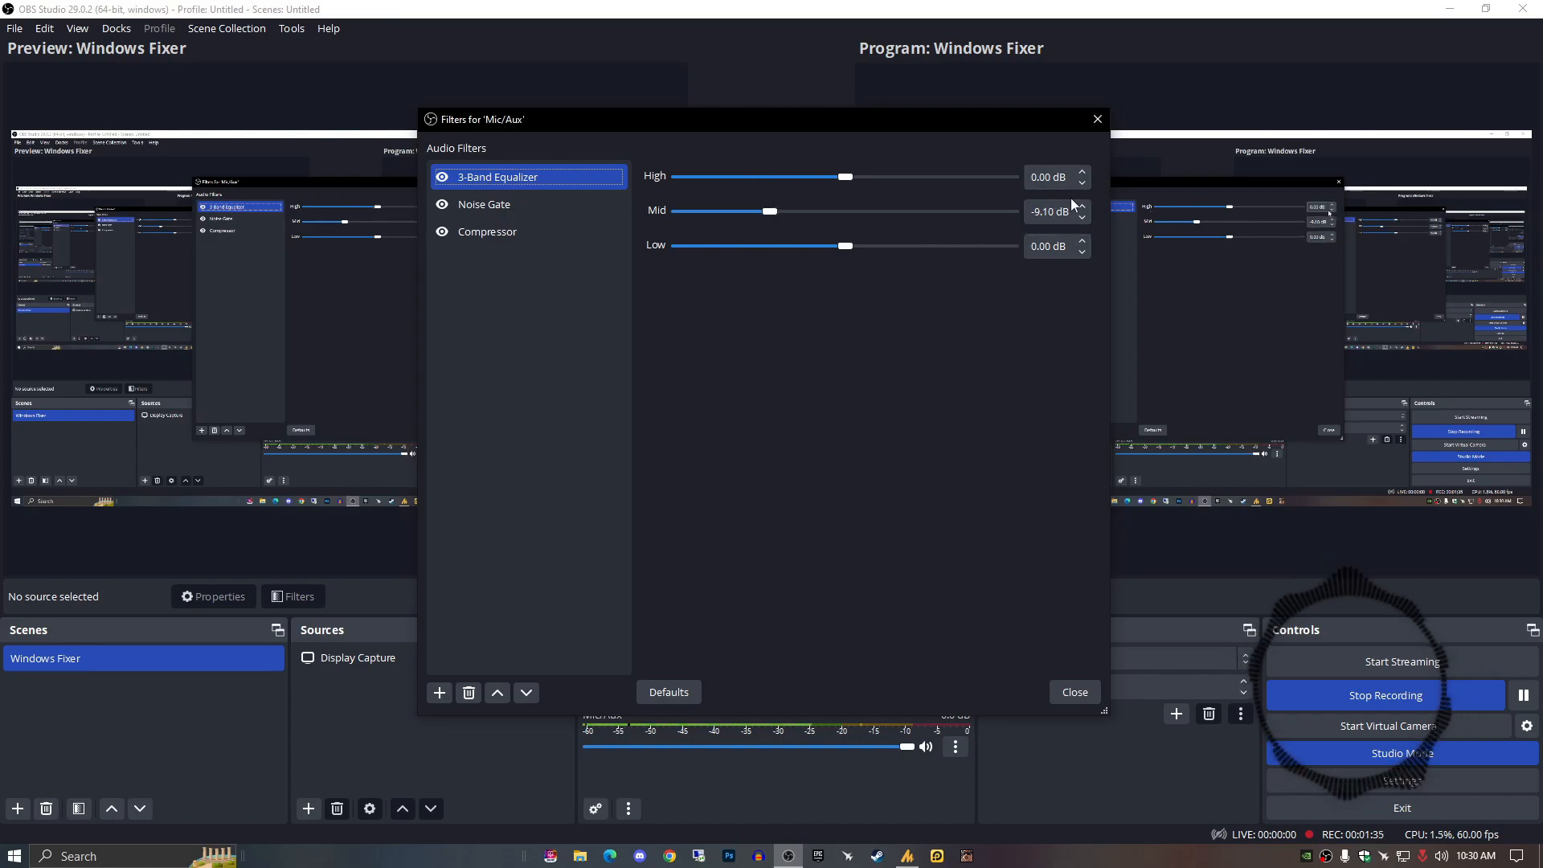
pyautogui.moveTo(669, 285)
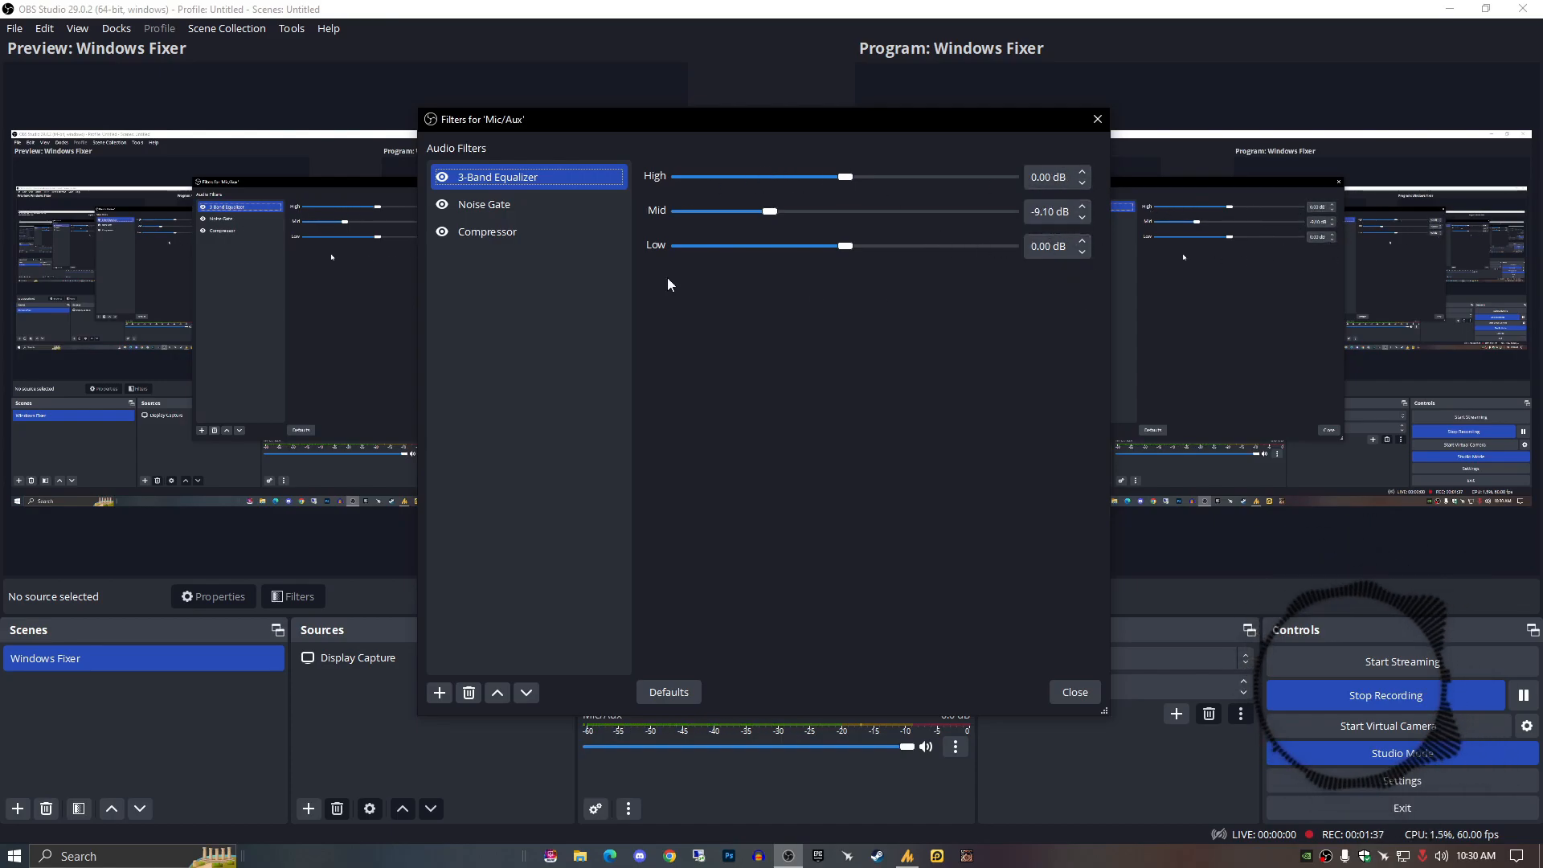
# - After checking the -9.10 dB mid cut, select the Mic/Aux Noise Gate filter
pyautogui.click(483, 203)
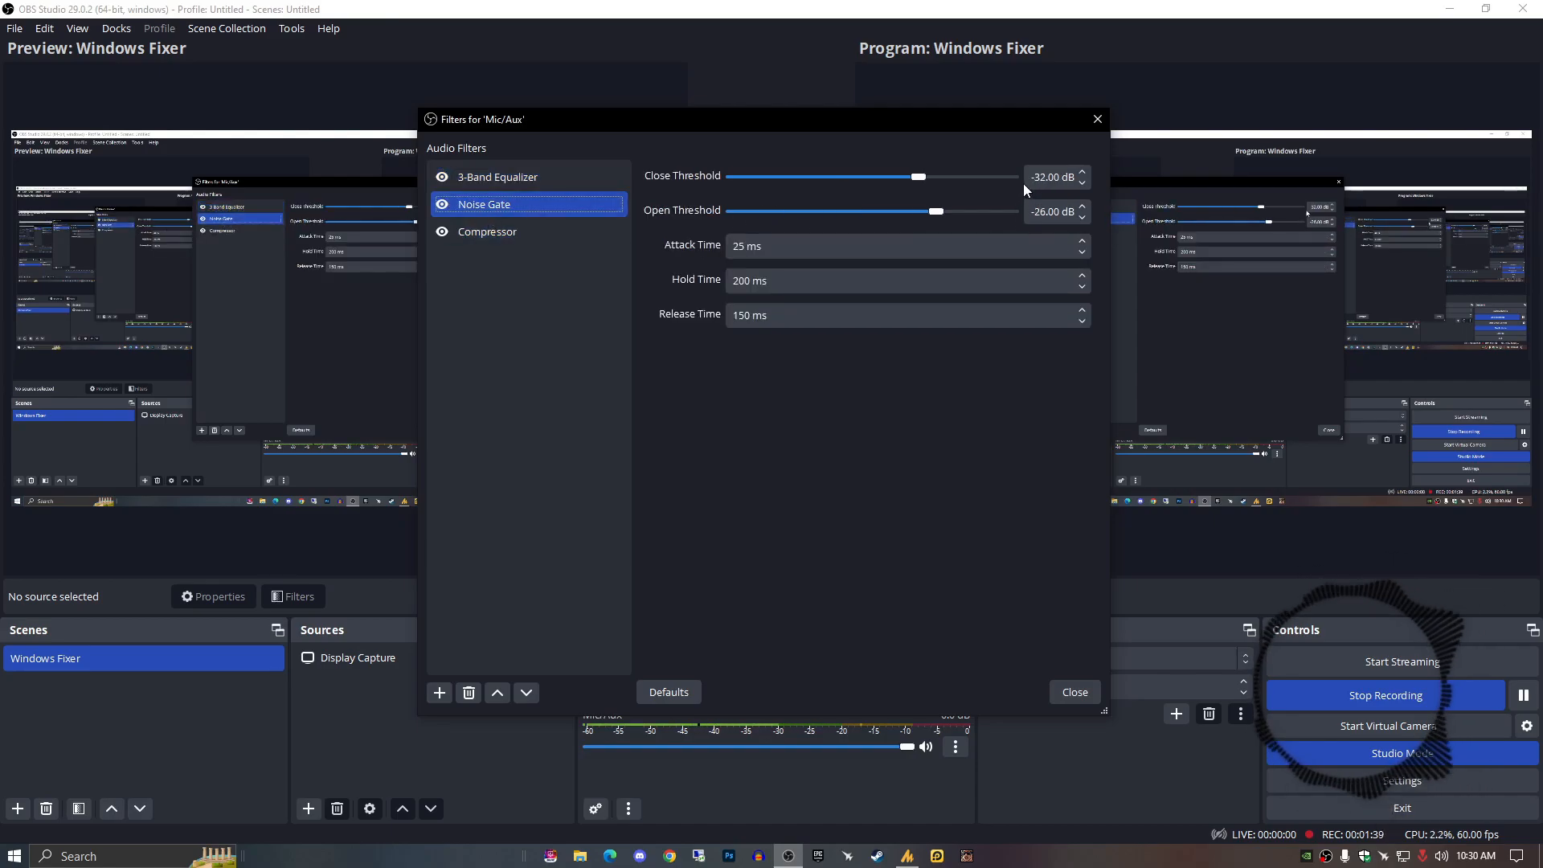
pyautogui.moveTo(881, 194)
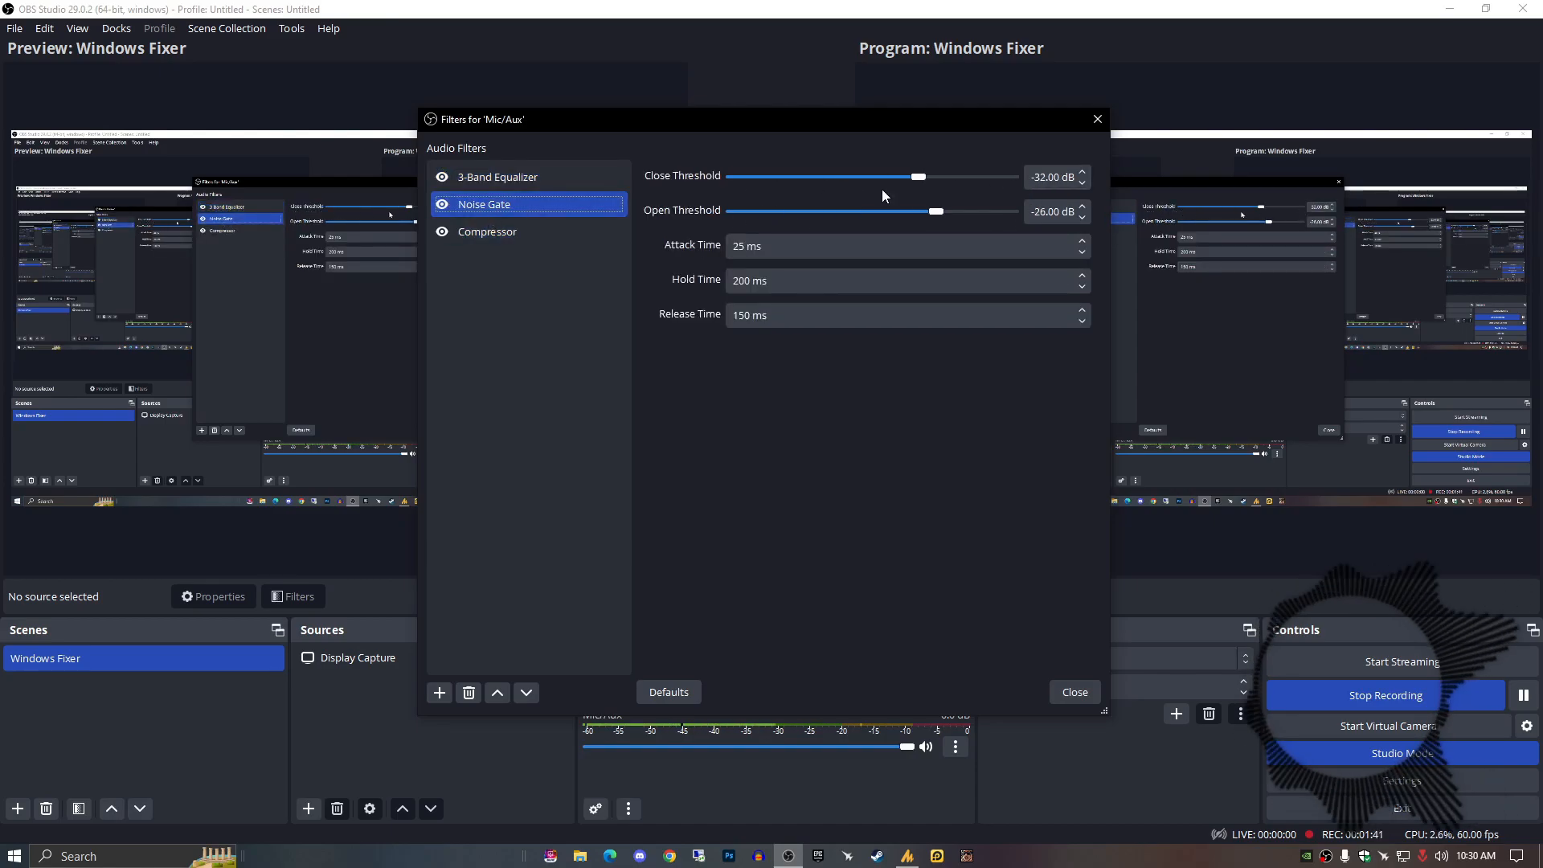
pyautogui.moveTo(705, 225)
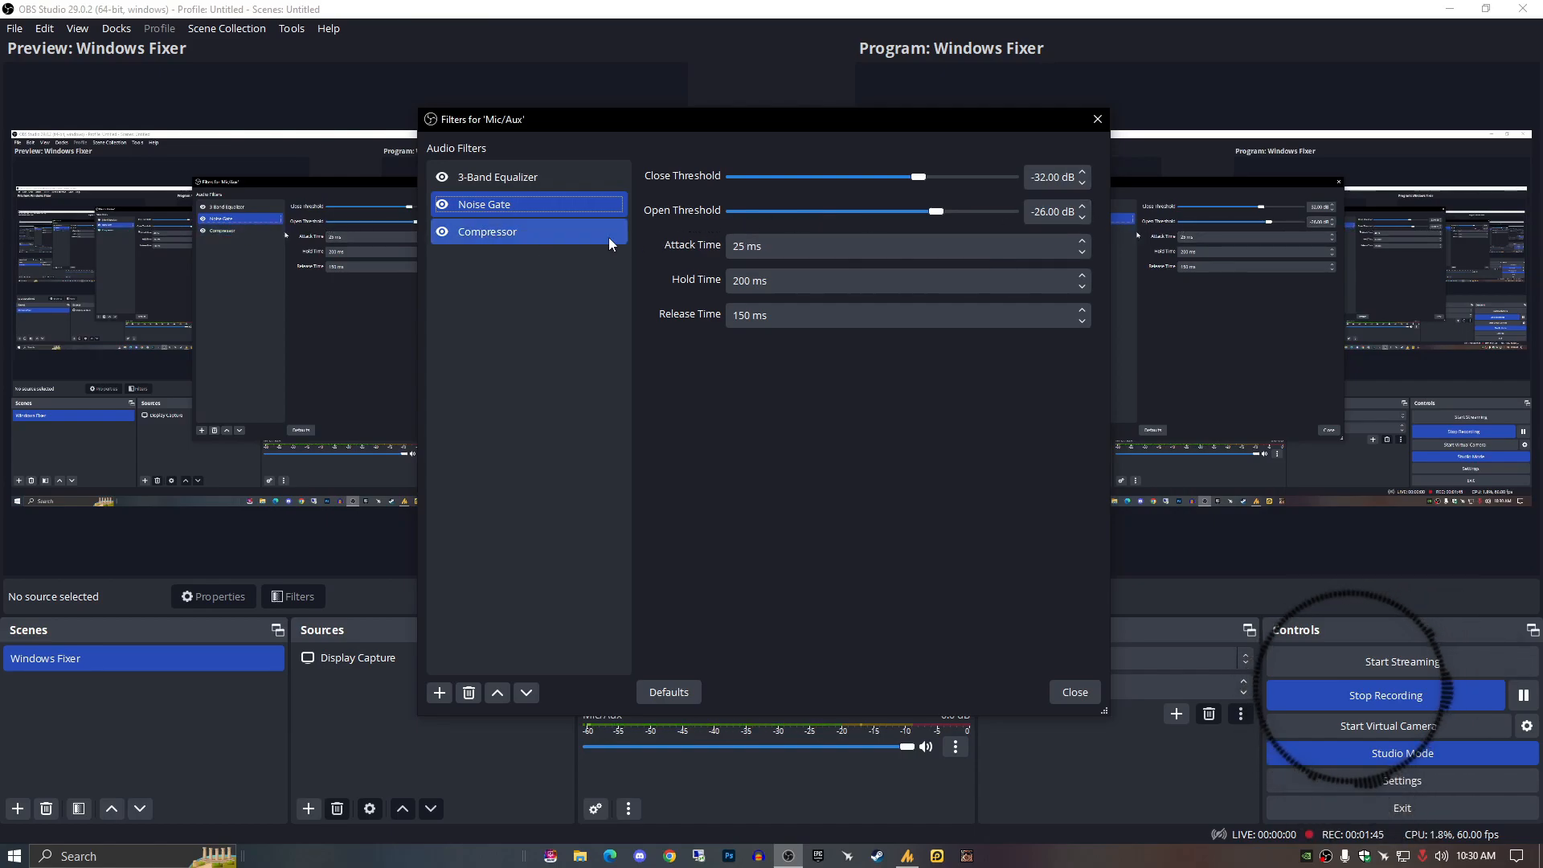
# - After checking the -32/-26 dB gate thresholds, select the Mic/Aux Compressor filter
pyautogui.click(487, 232)
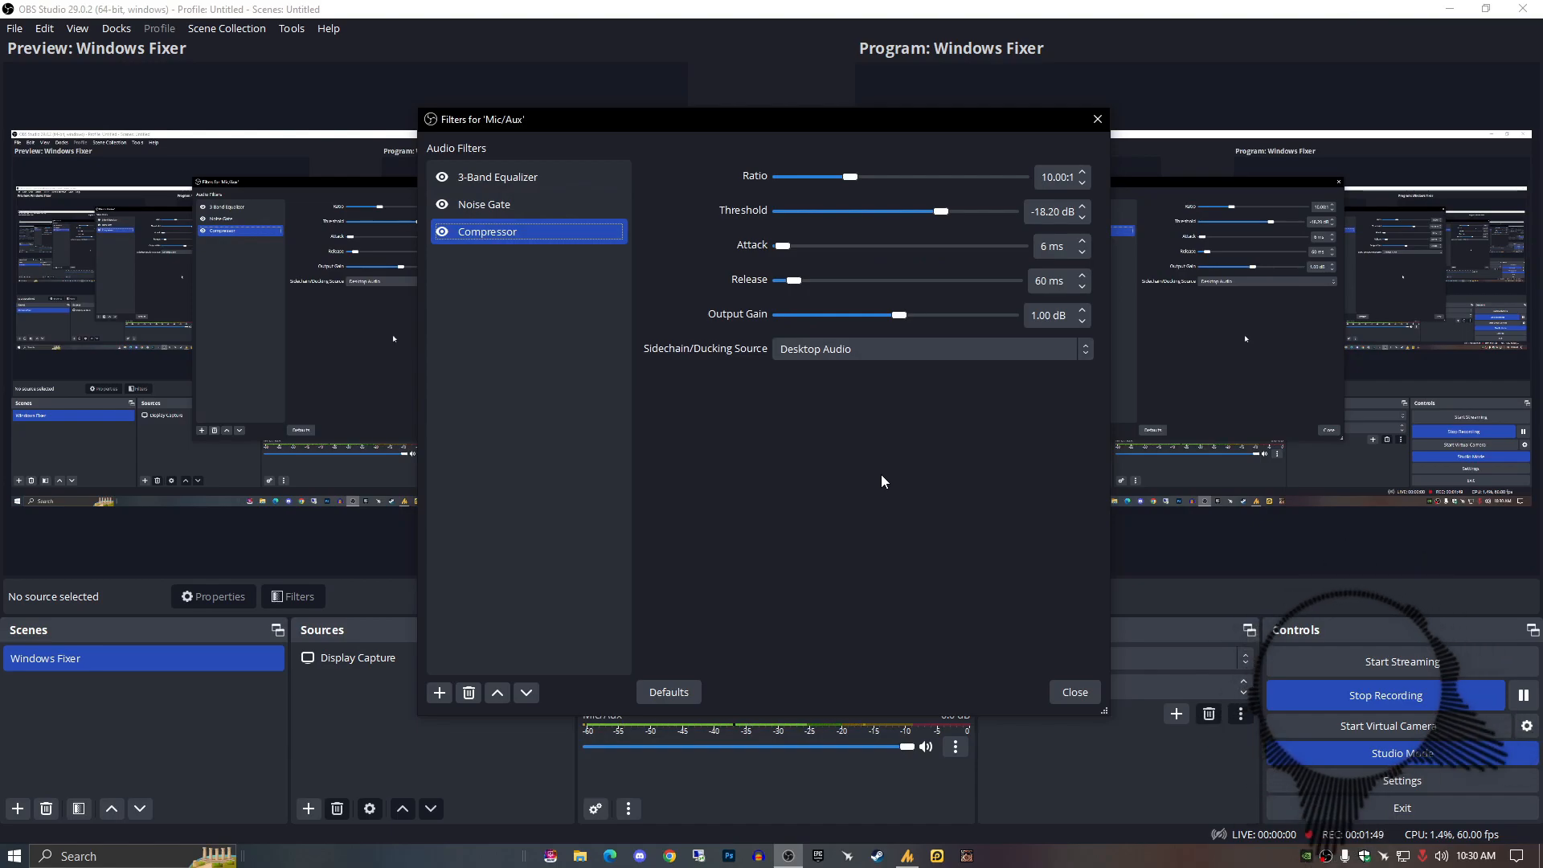
pyautogui.moveTo(842, 222)
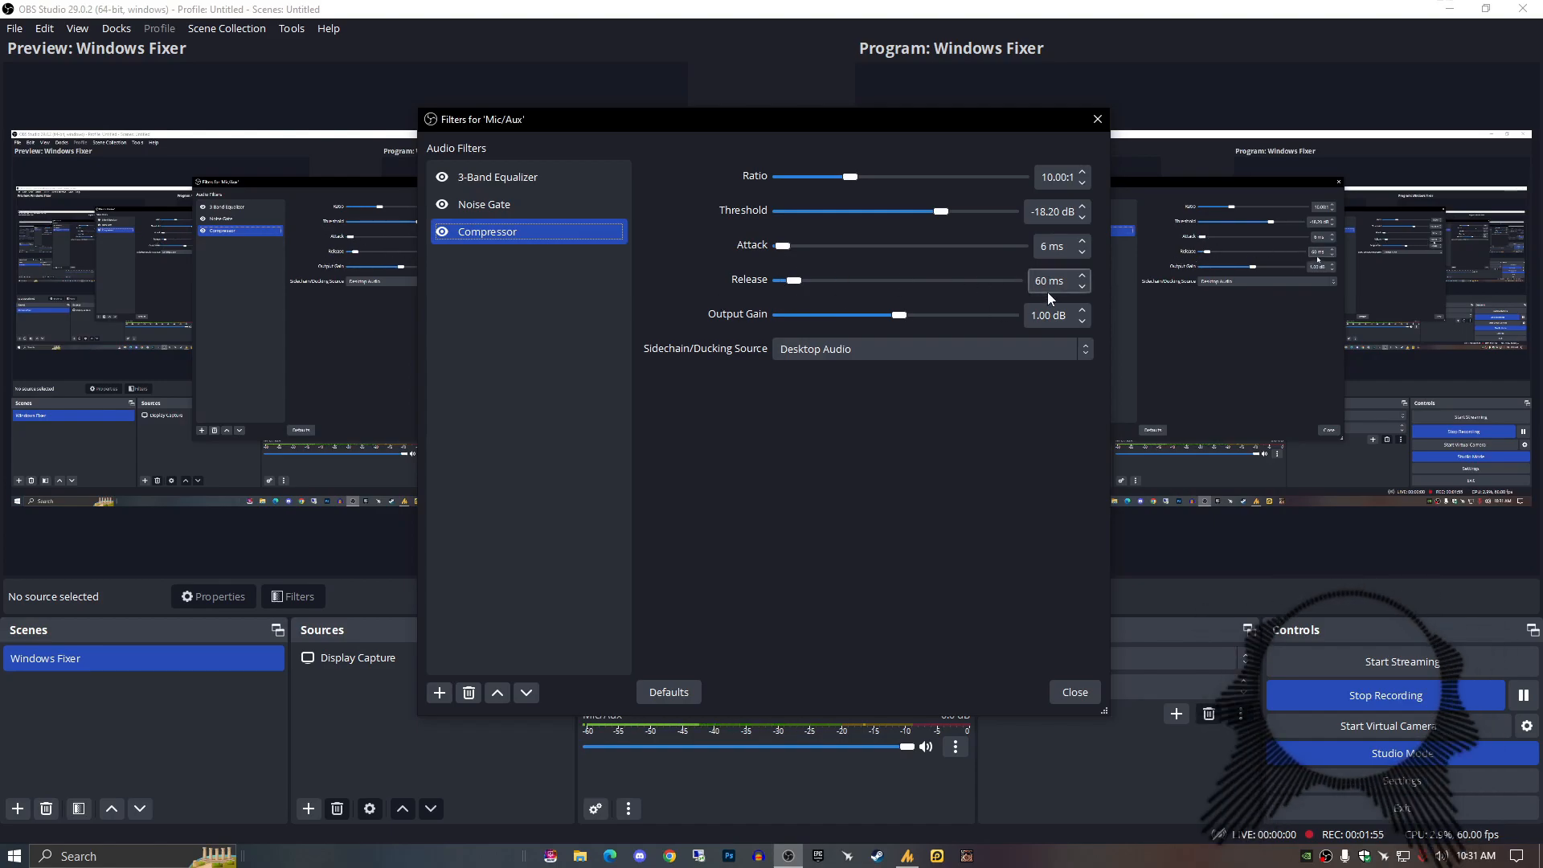
pyautogui.moveTo(1069, 339)
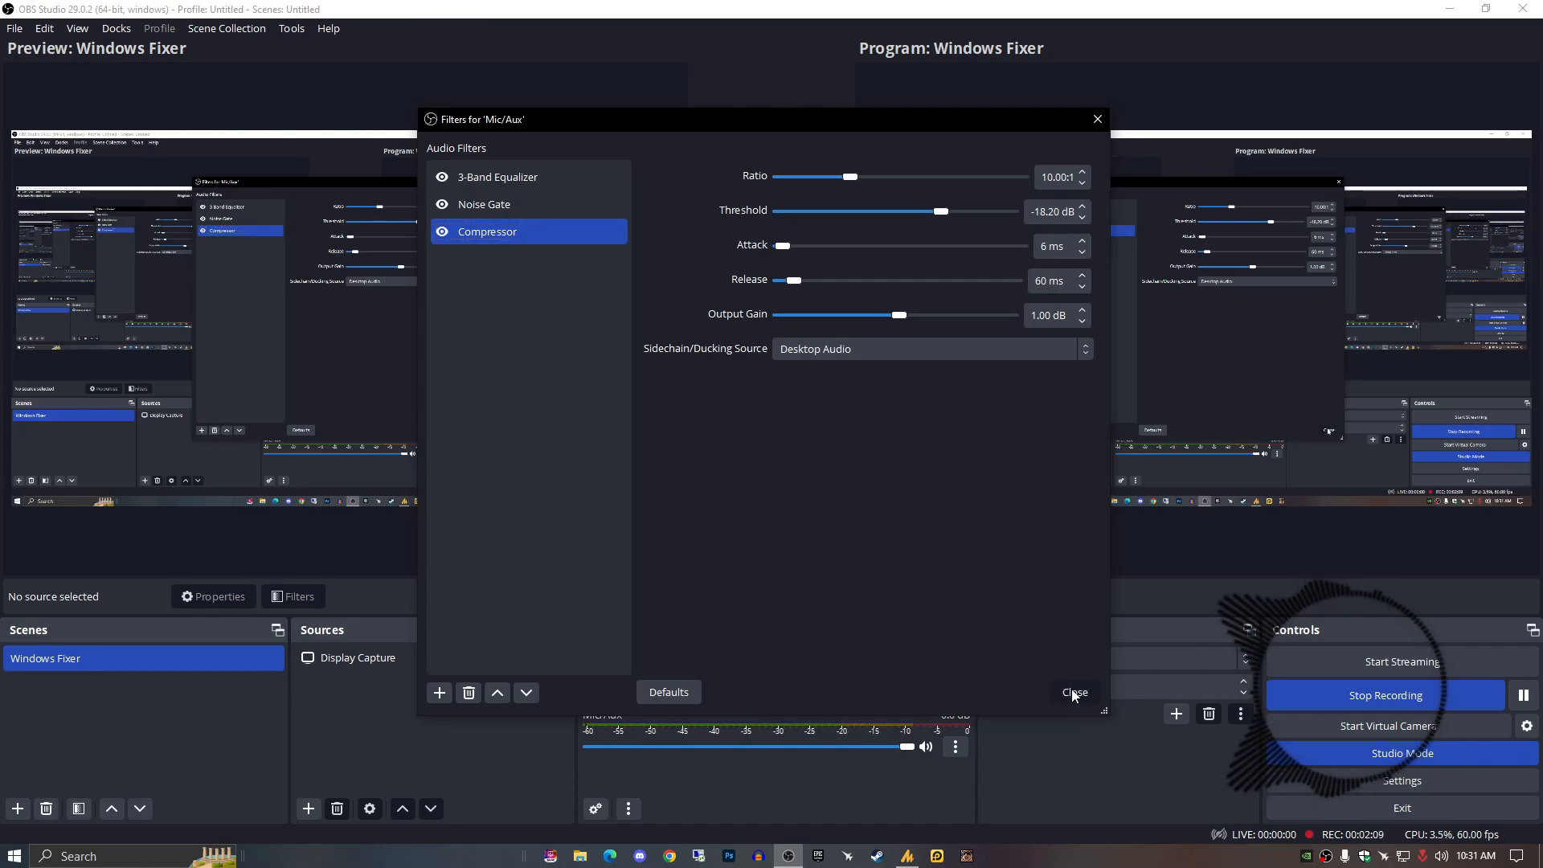
# - Confirm the 10:1, -18.20 dB, 6/60 ms mic compressor and close the filters
pyautogui.click(1073, 692)
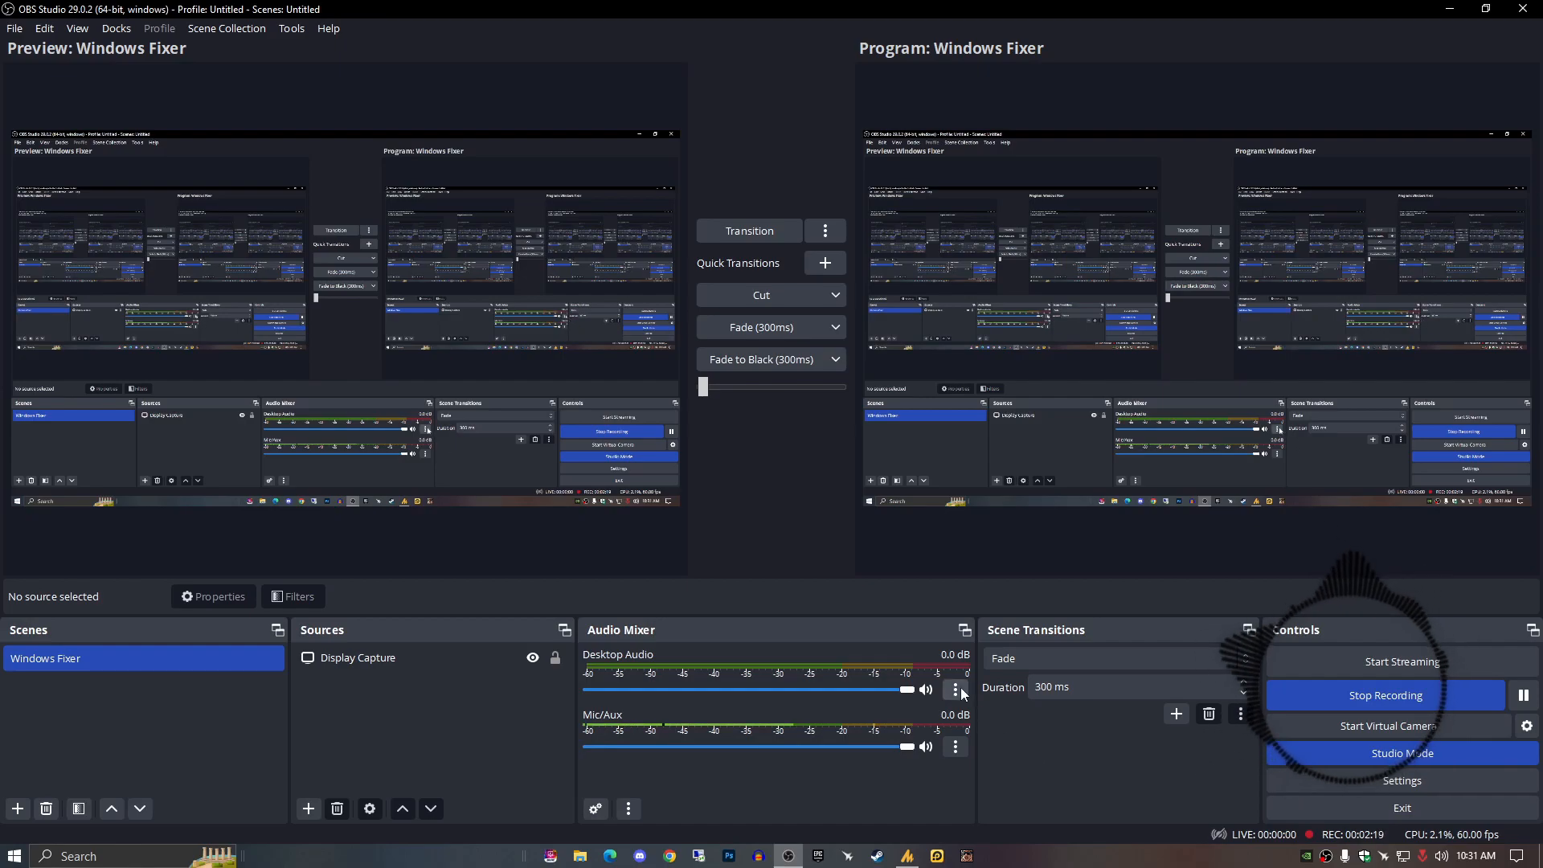
pyautogui.click(952, 688)
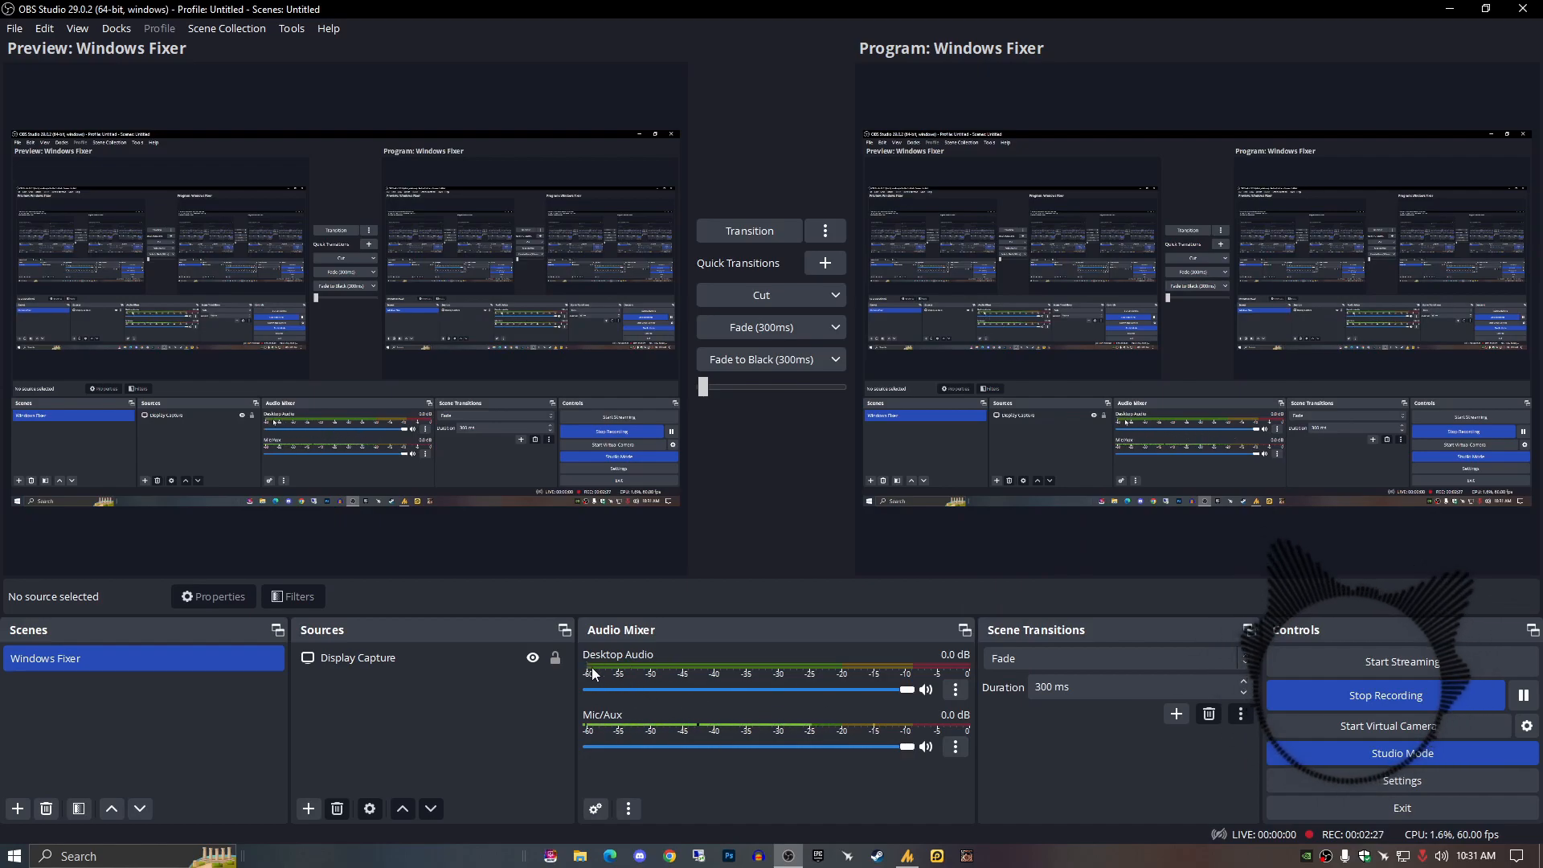
# - Set the Desktop Audio compressor's ducking source to Mic/Aux and close its filters
pyautogui.click(953, 689)
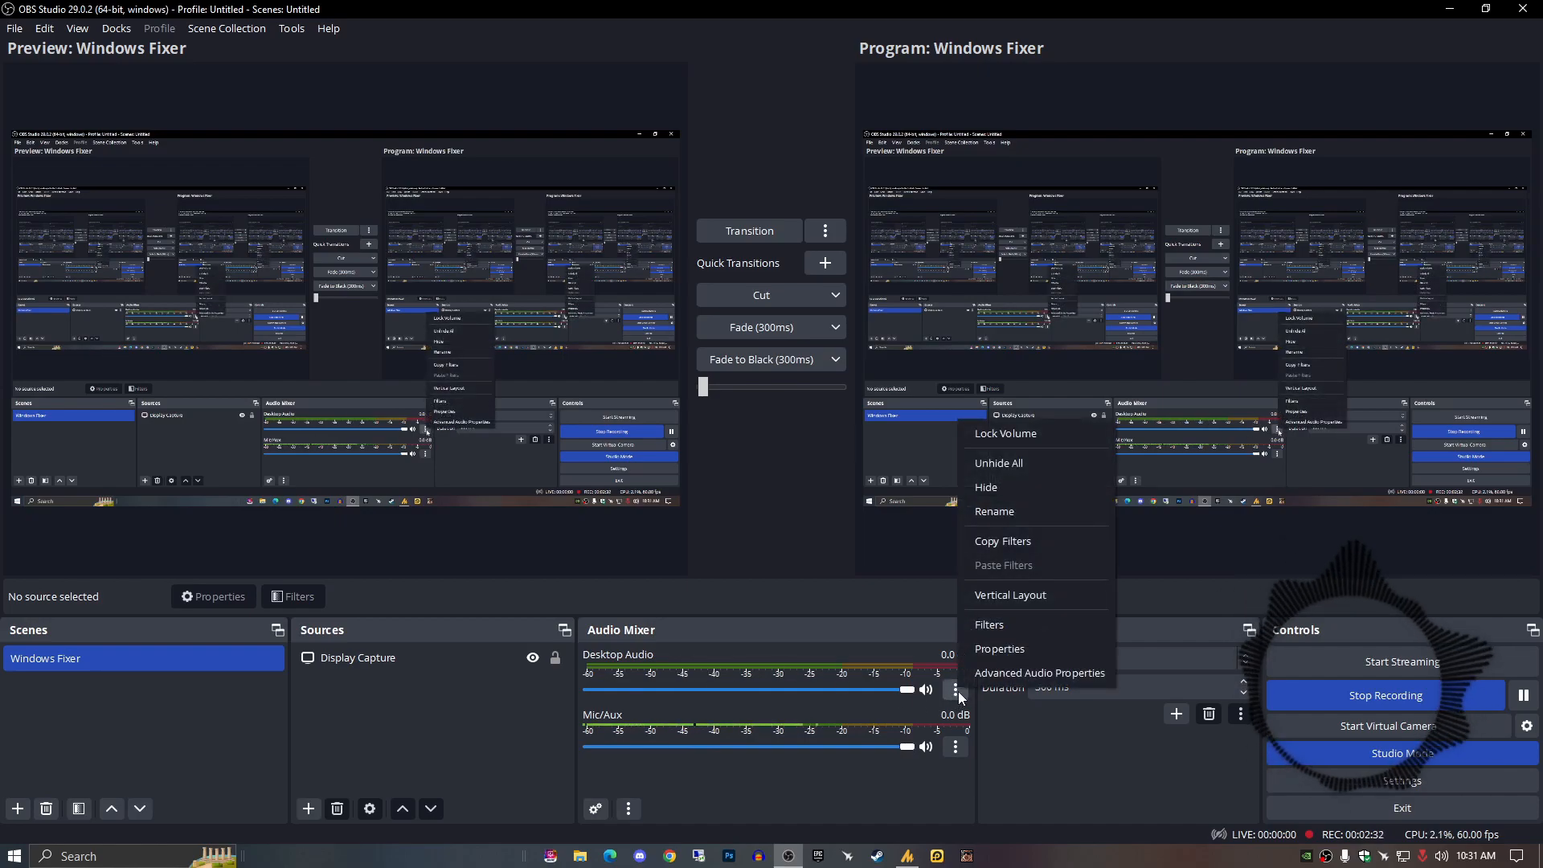
pyautogui.click(987, 623)
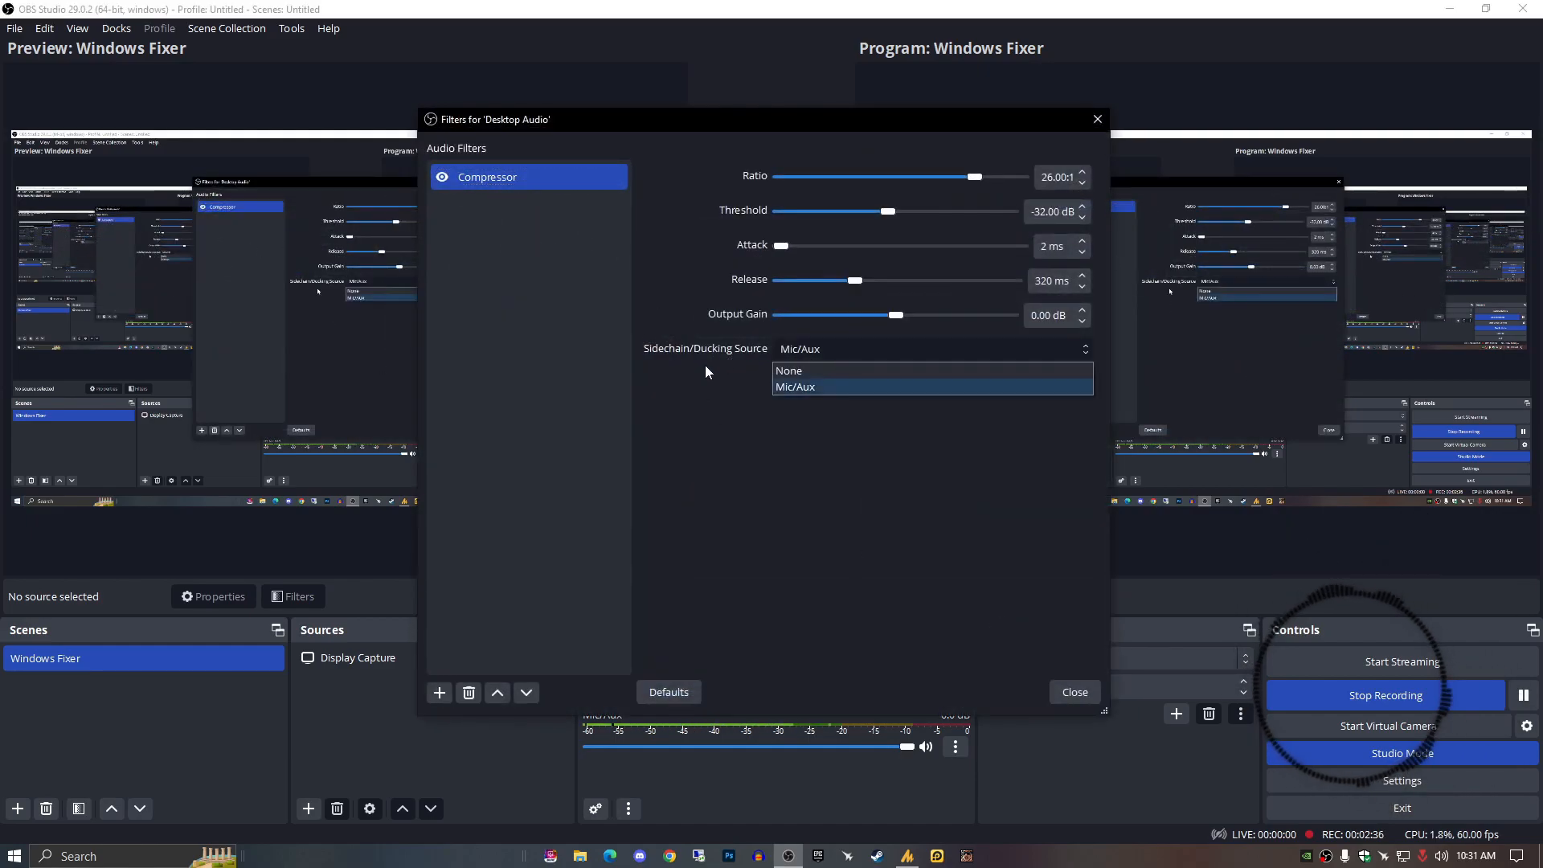
pyautogui.moveTo(824, 386)
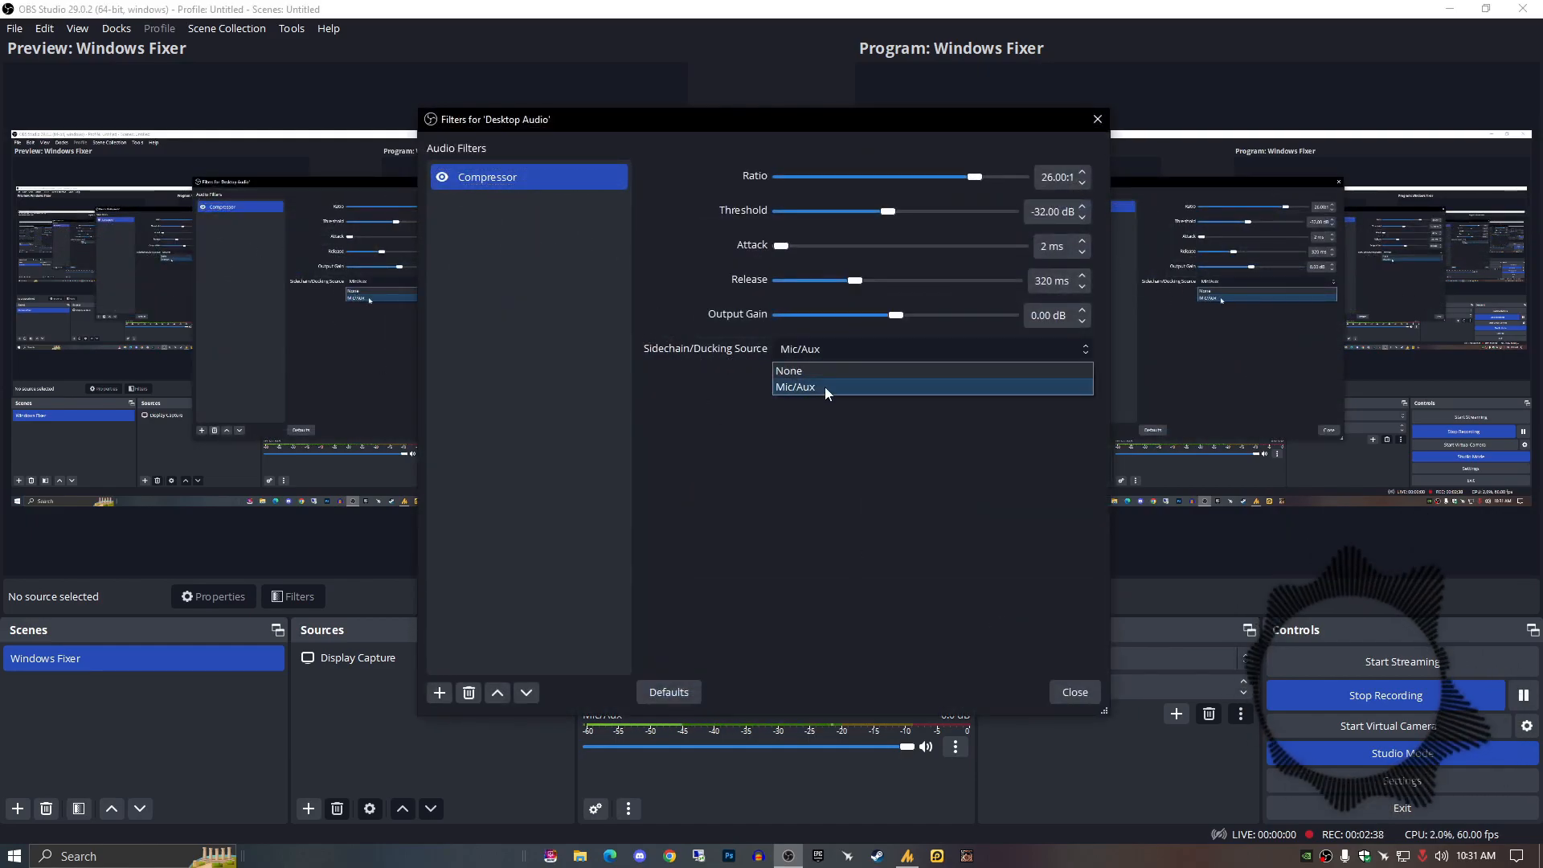
pyautogui.click(794, 386)
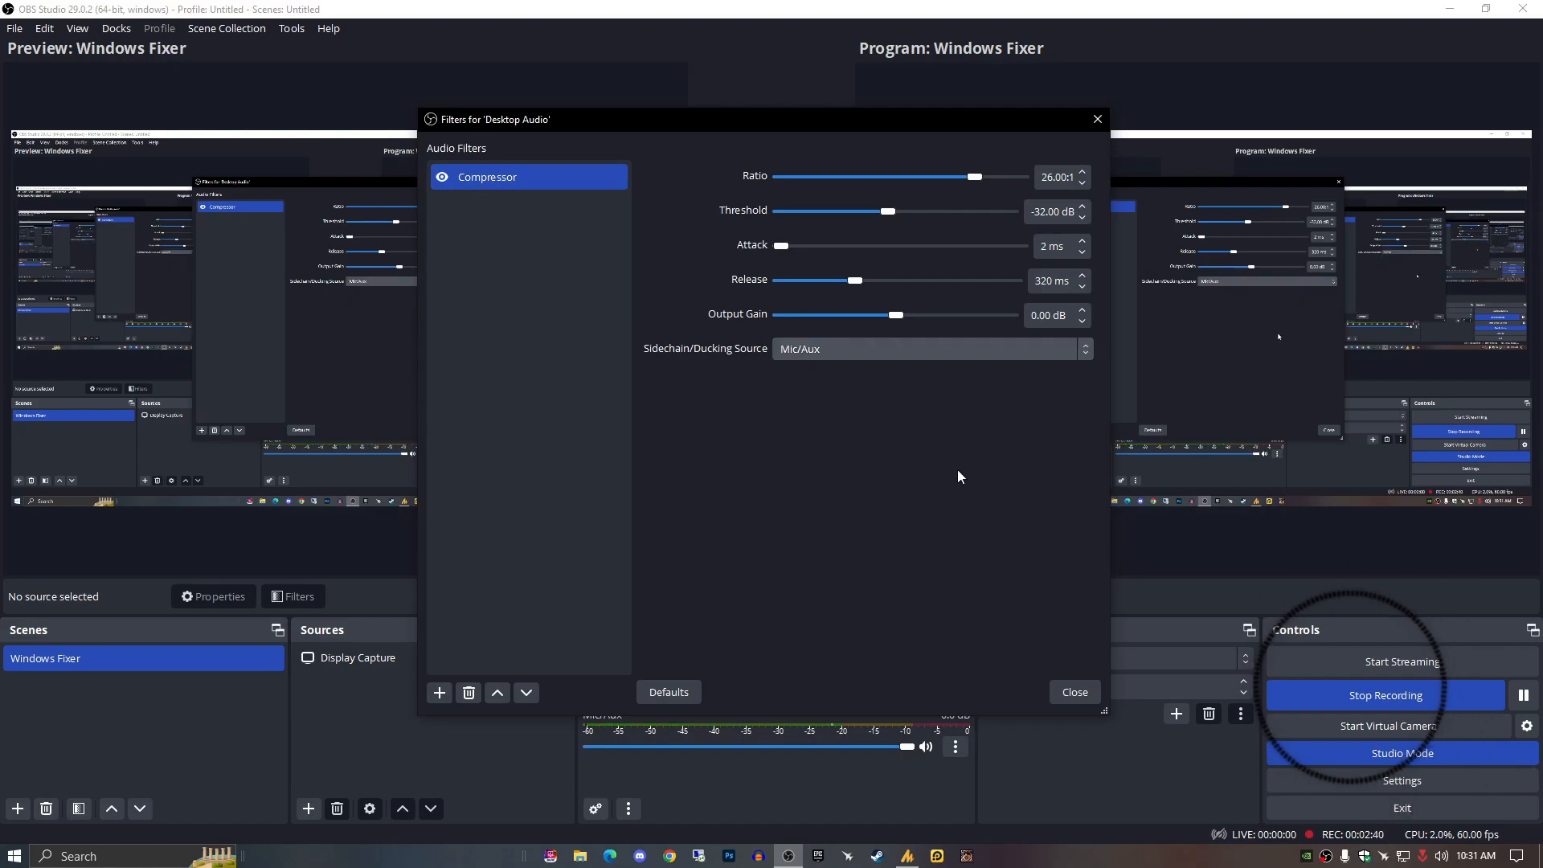
pyautogui.click(1073, 691)
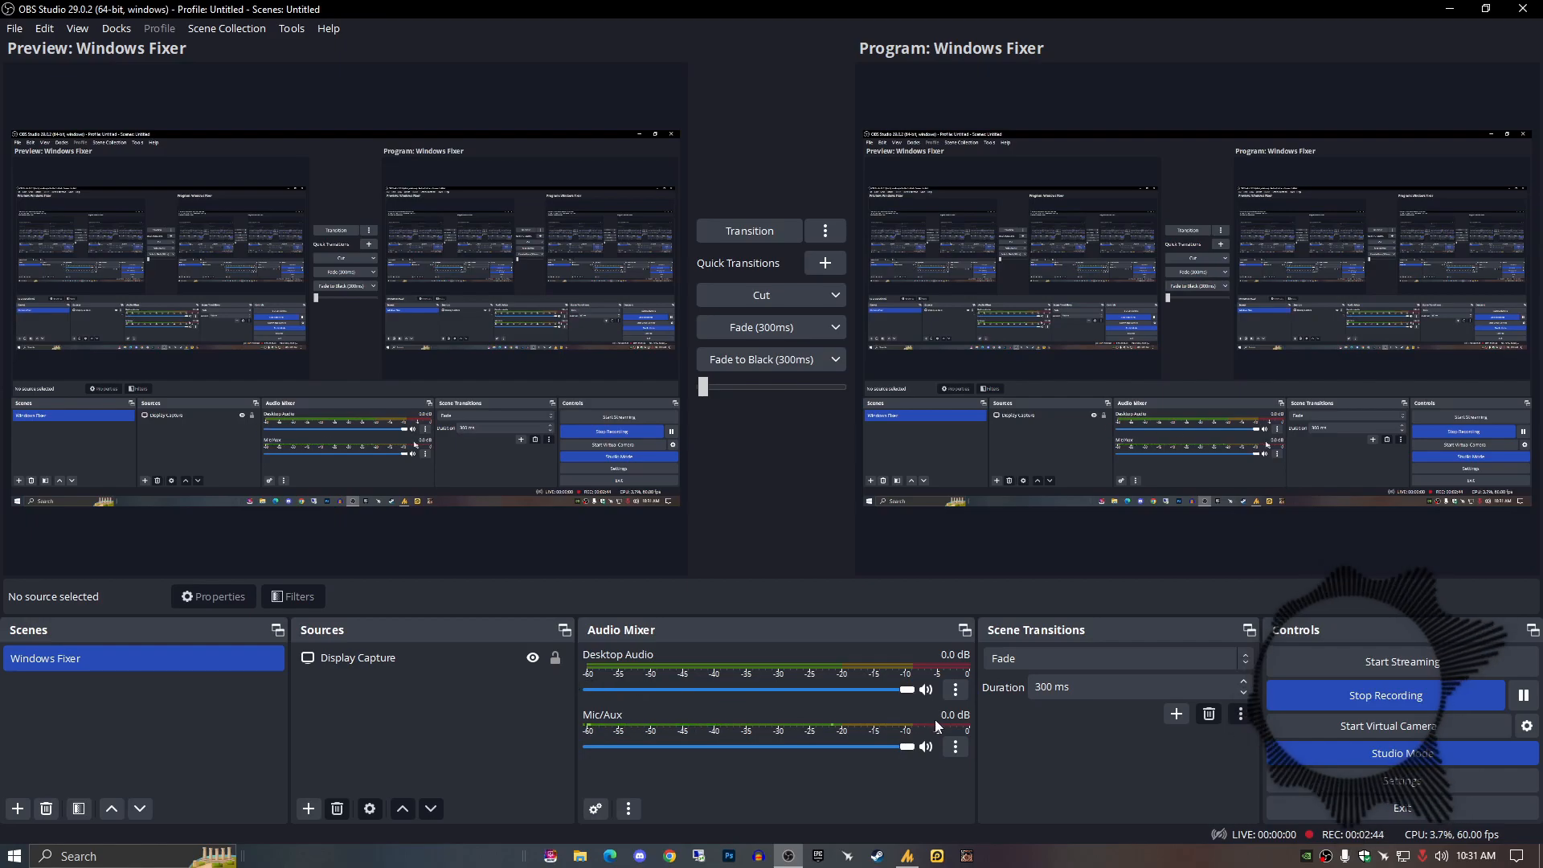
# - Reopen Desktop Audio's filters to review the 26:1, -32 dB Mic/Aux-ducked compressor
pyautogui.rightClick(952, 688)
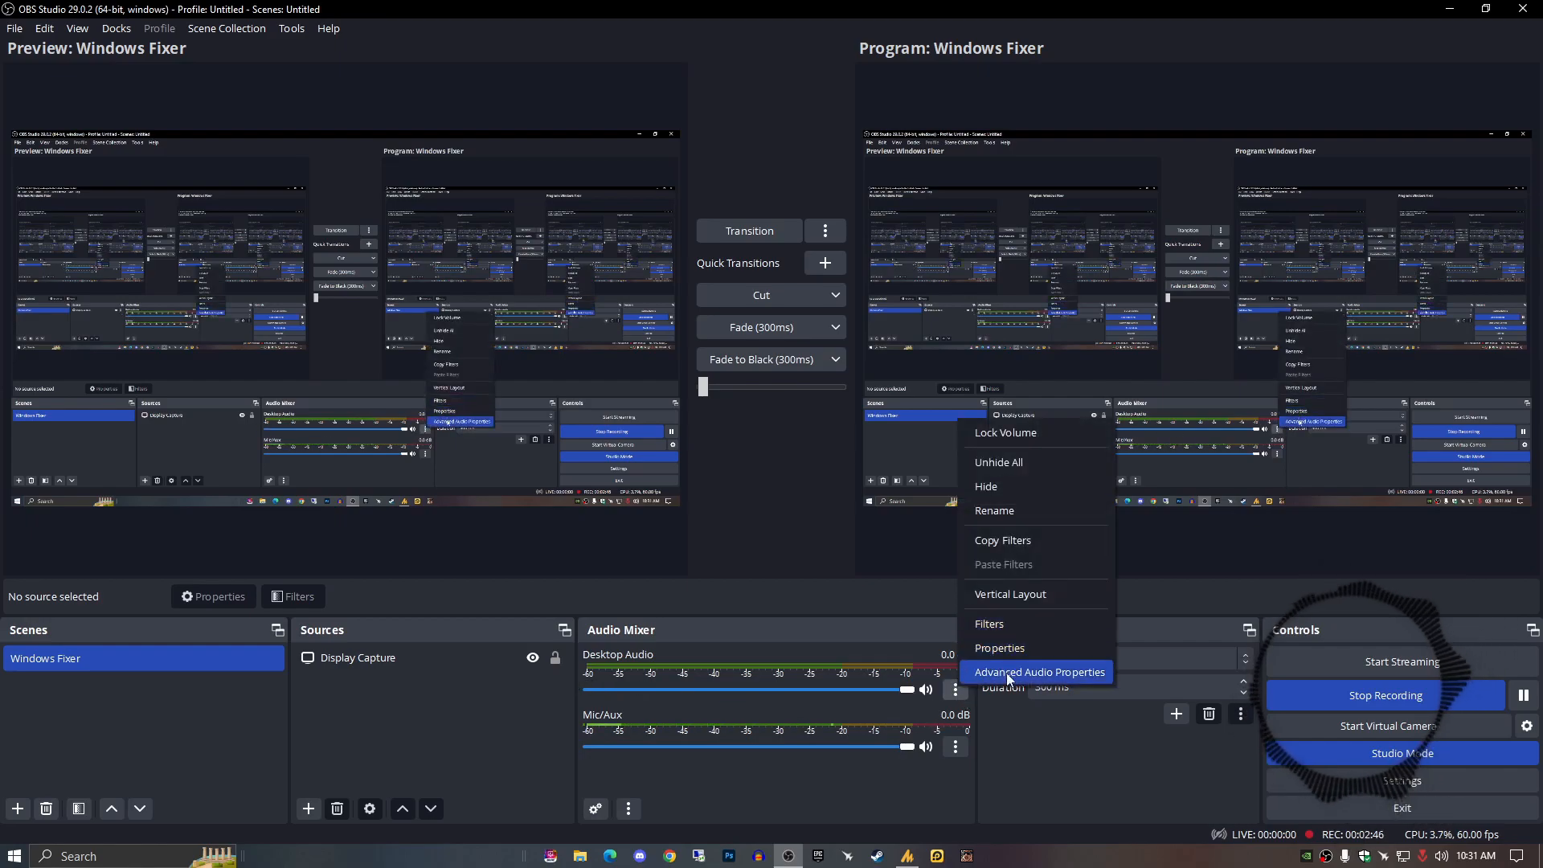
pyautogui.click(988, 622)
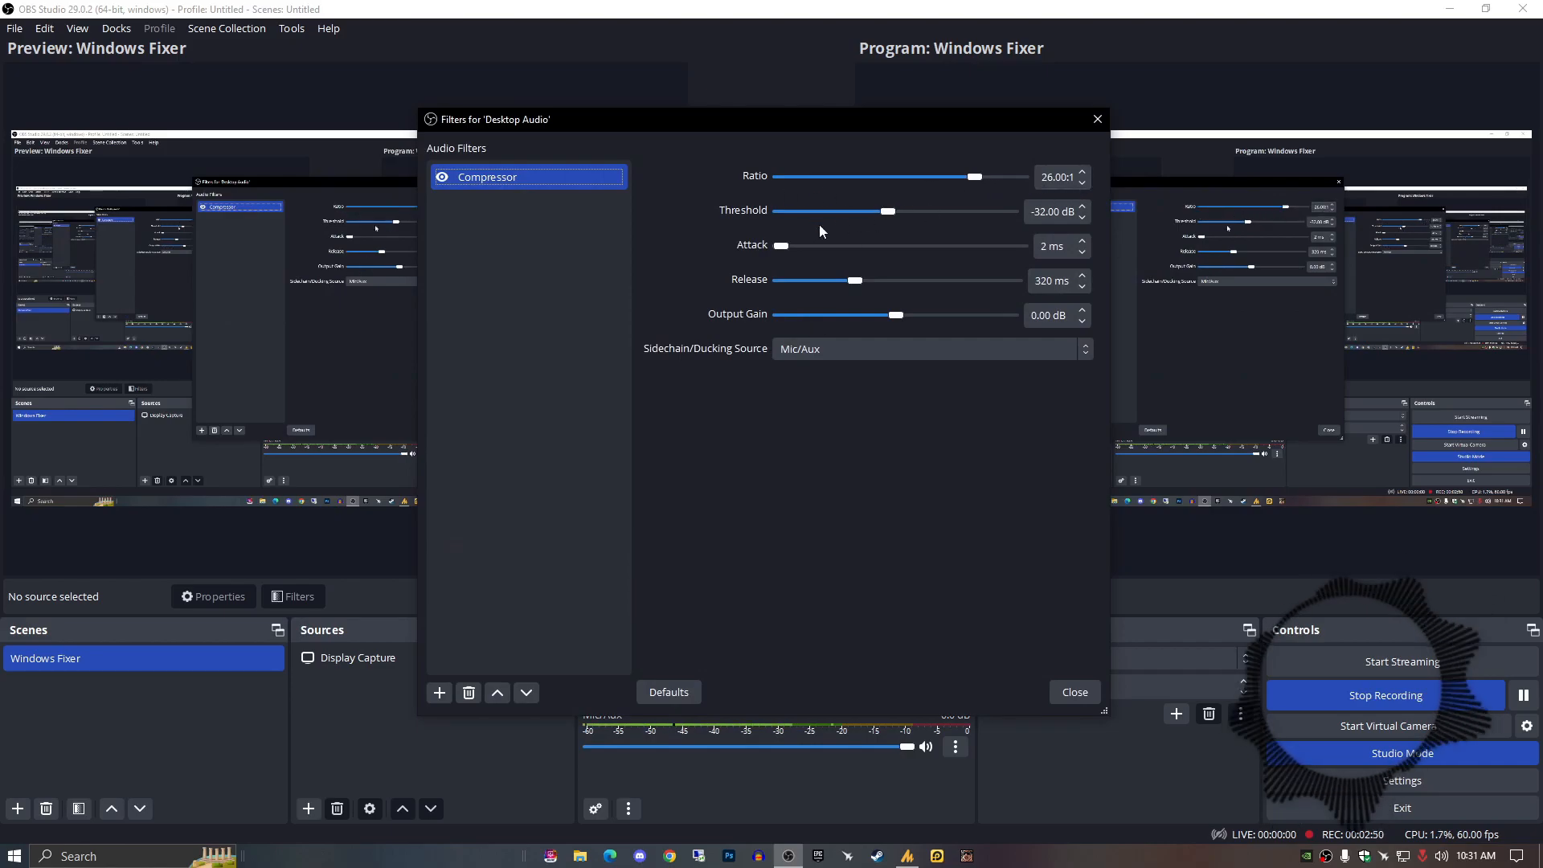
pyautogui.moveTo(1033, 253)
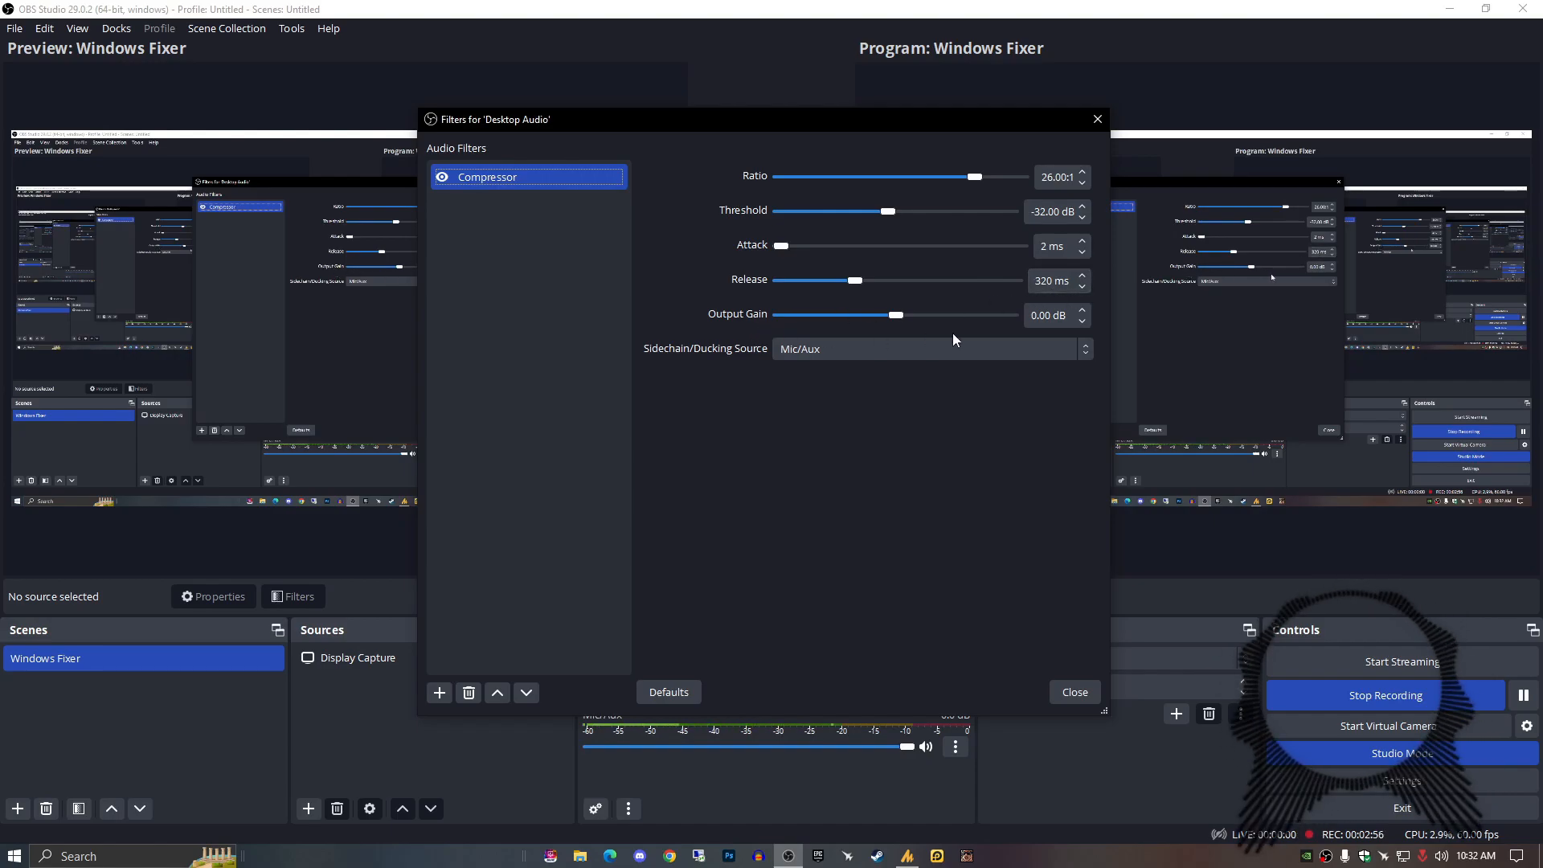
pyautogui.moveTo(1061, 339)
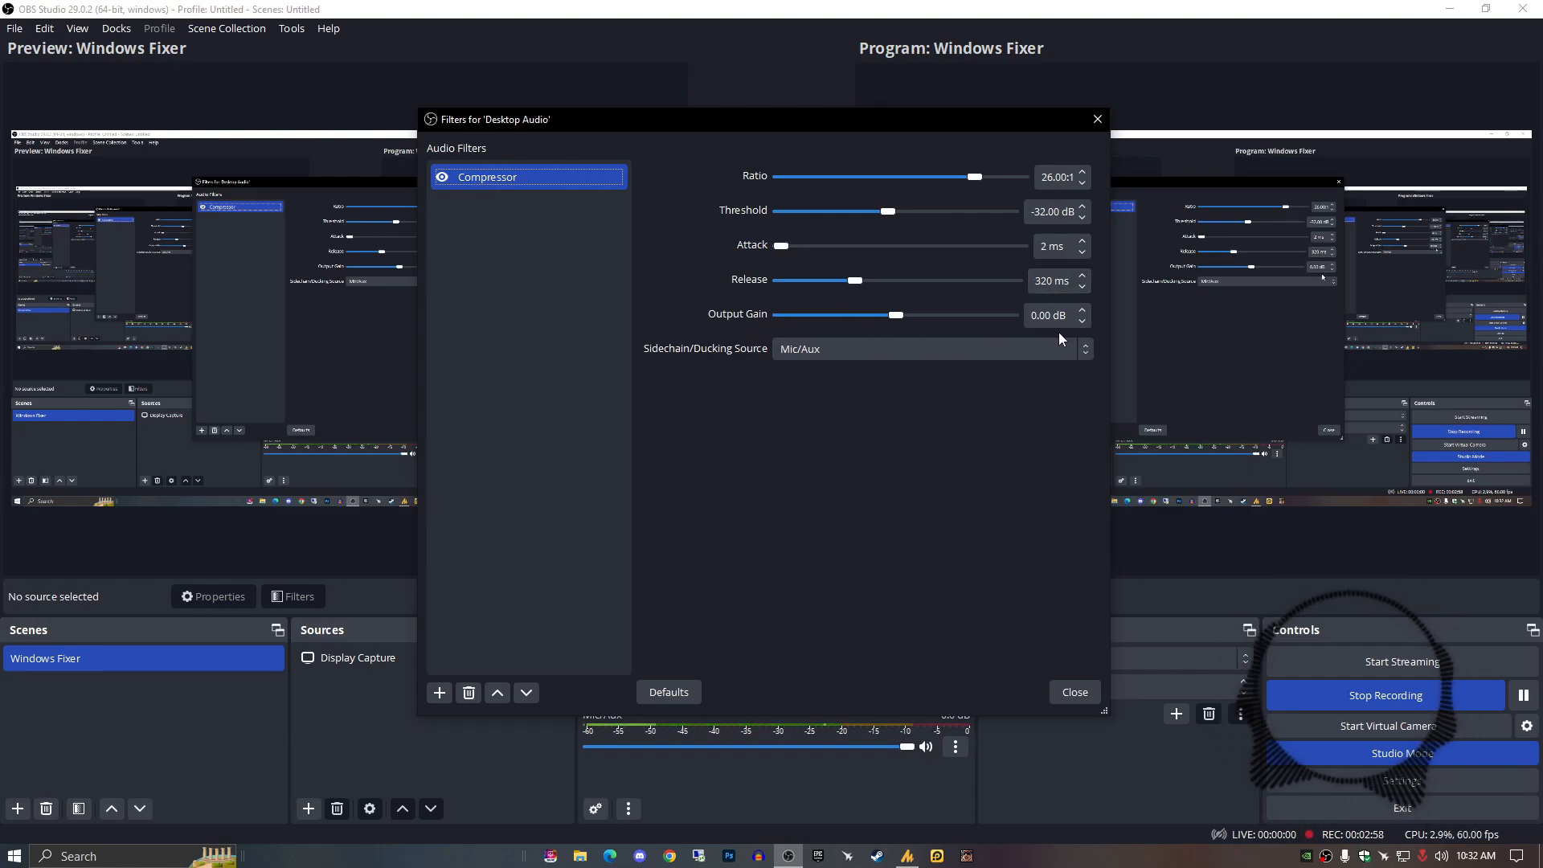
pyautogui.moveTo(1082, 714)
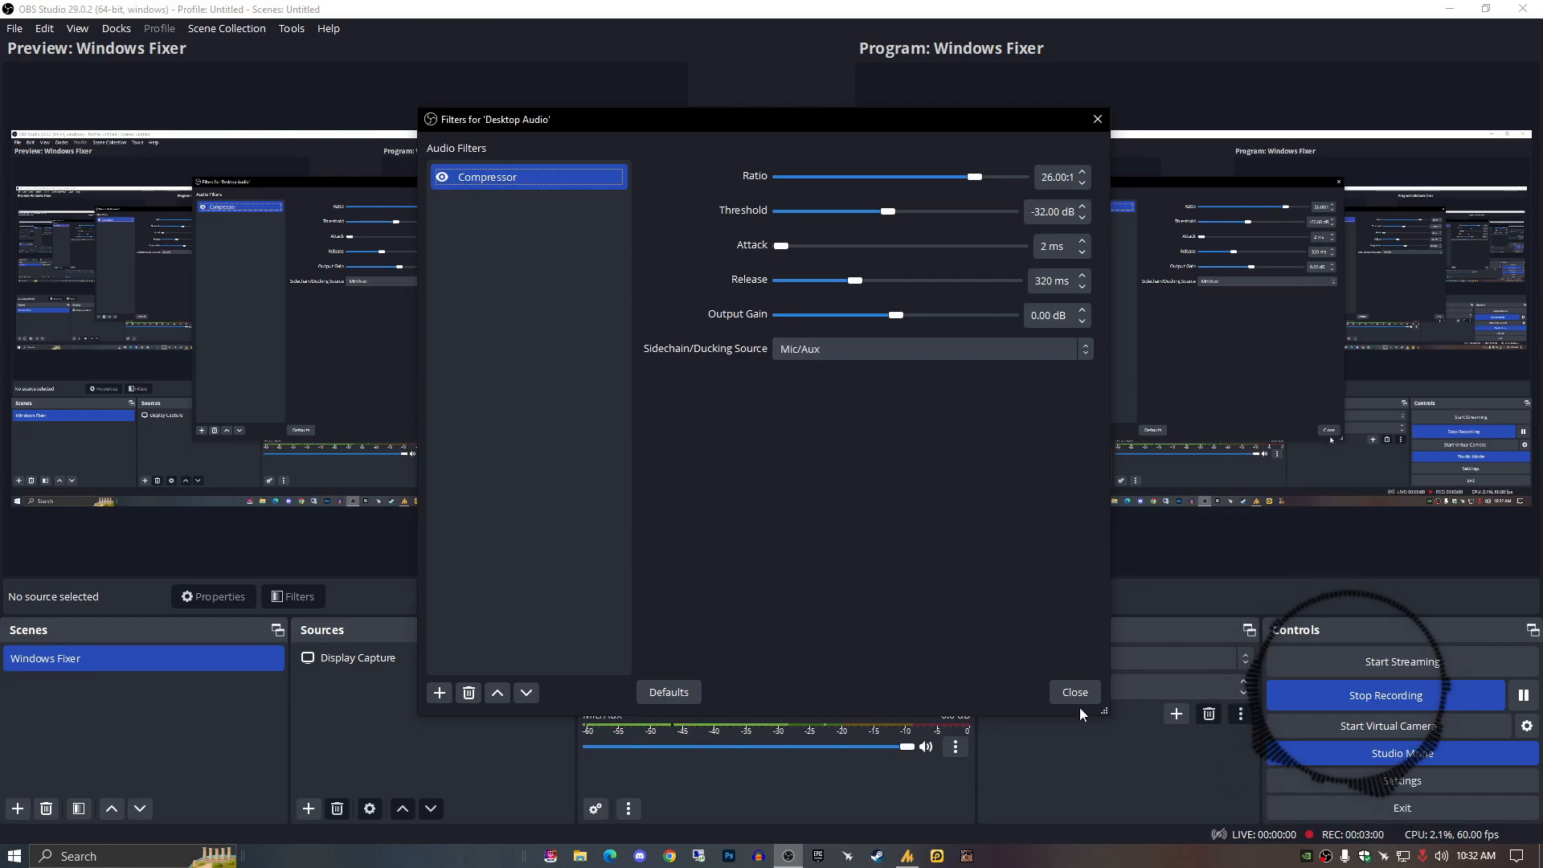
# - Close the Filters for 'Desktop Audio' window
pyautogui.click(1074, 692)
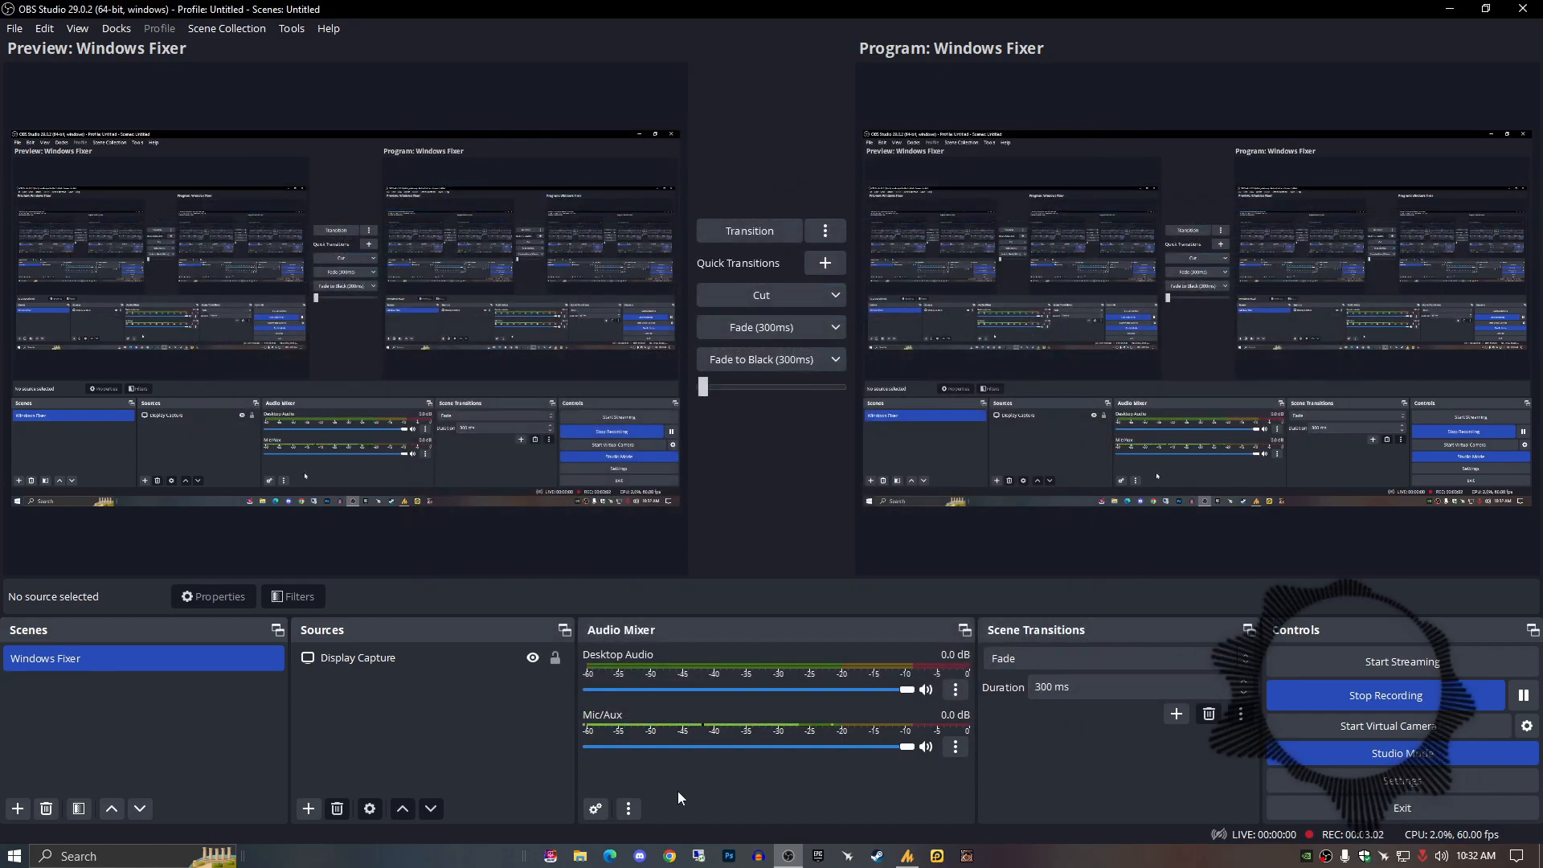
pyautogui.moveTo(500, 688)
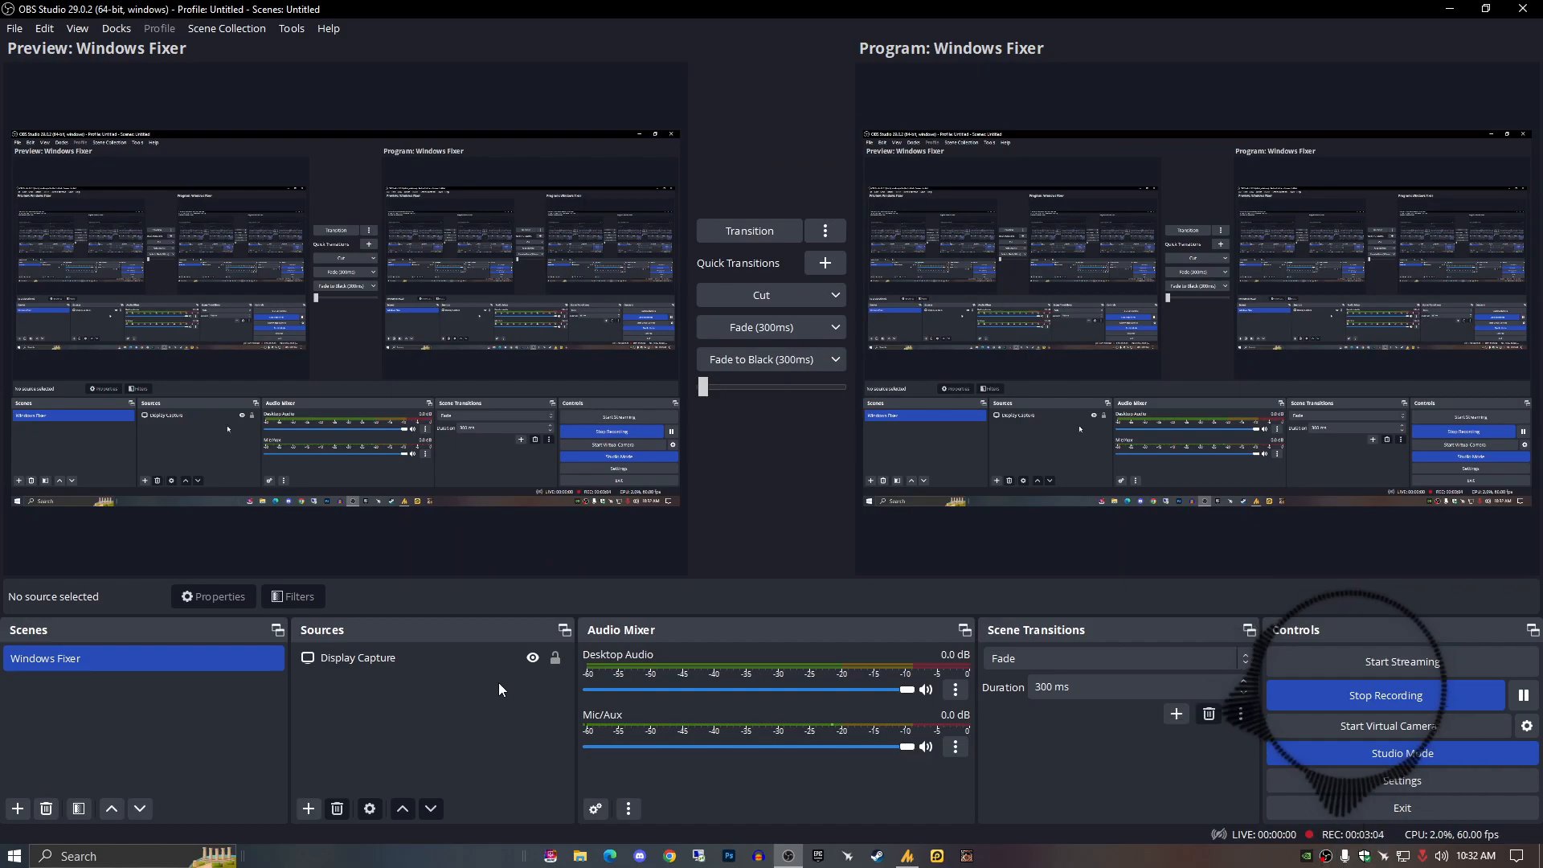
pyautogui.moveTo(1246, 183)
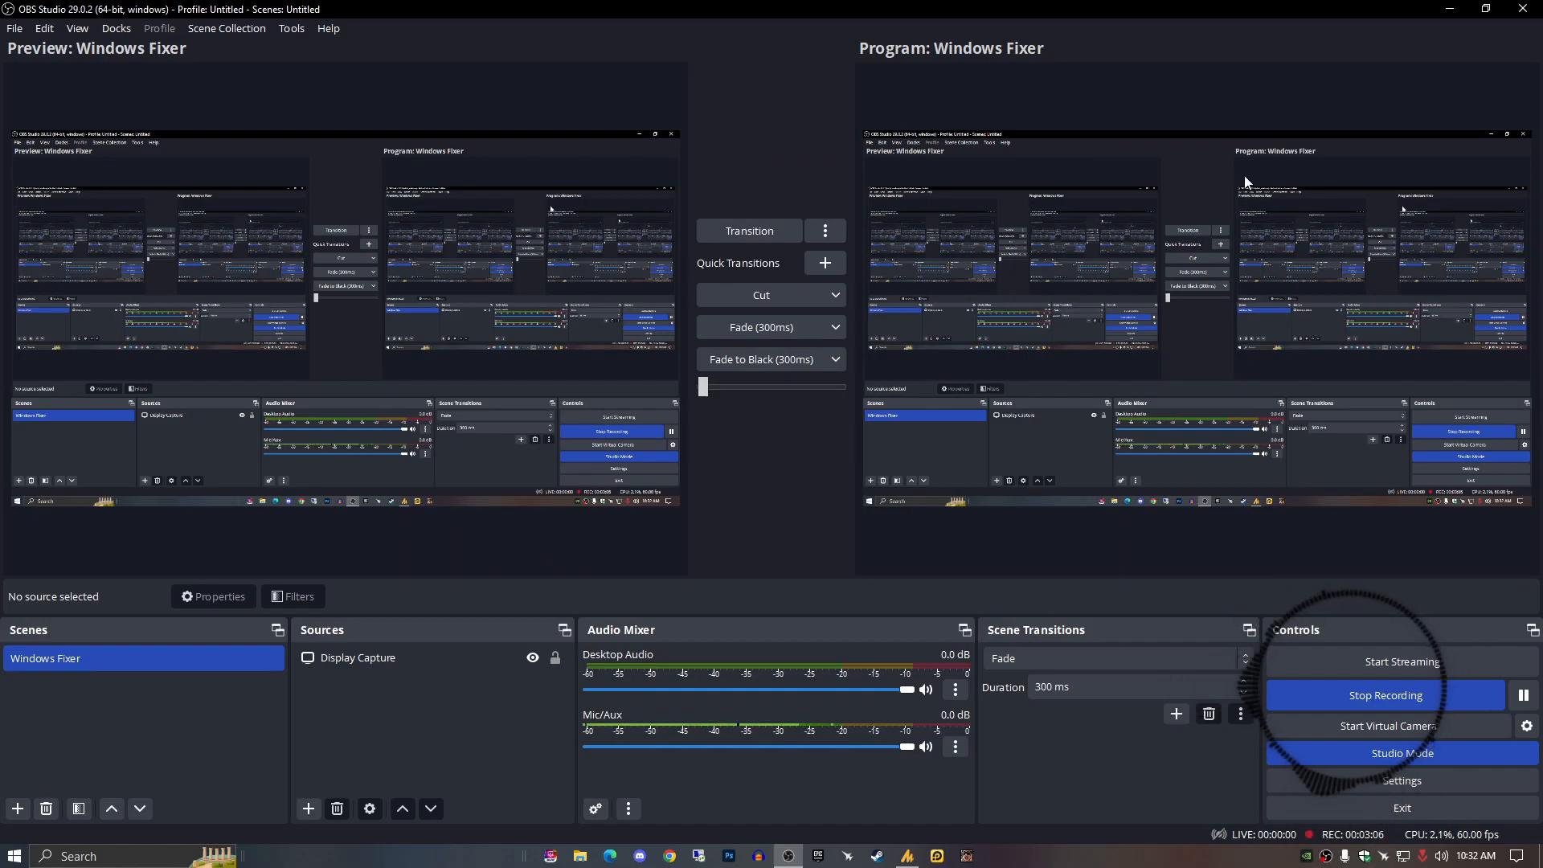